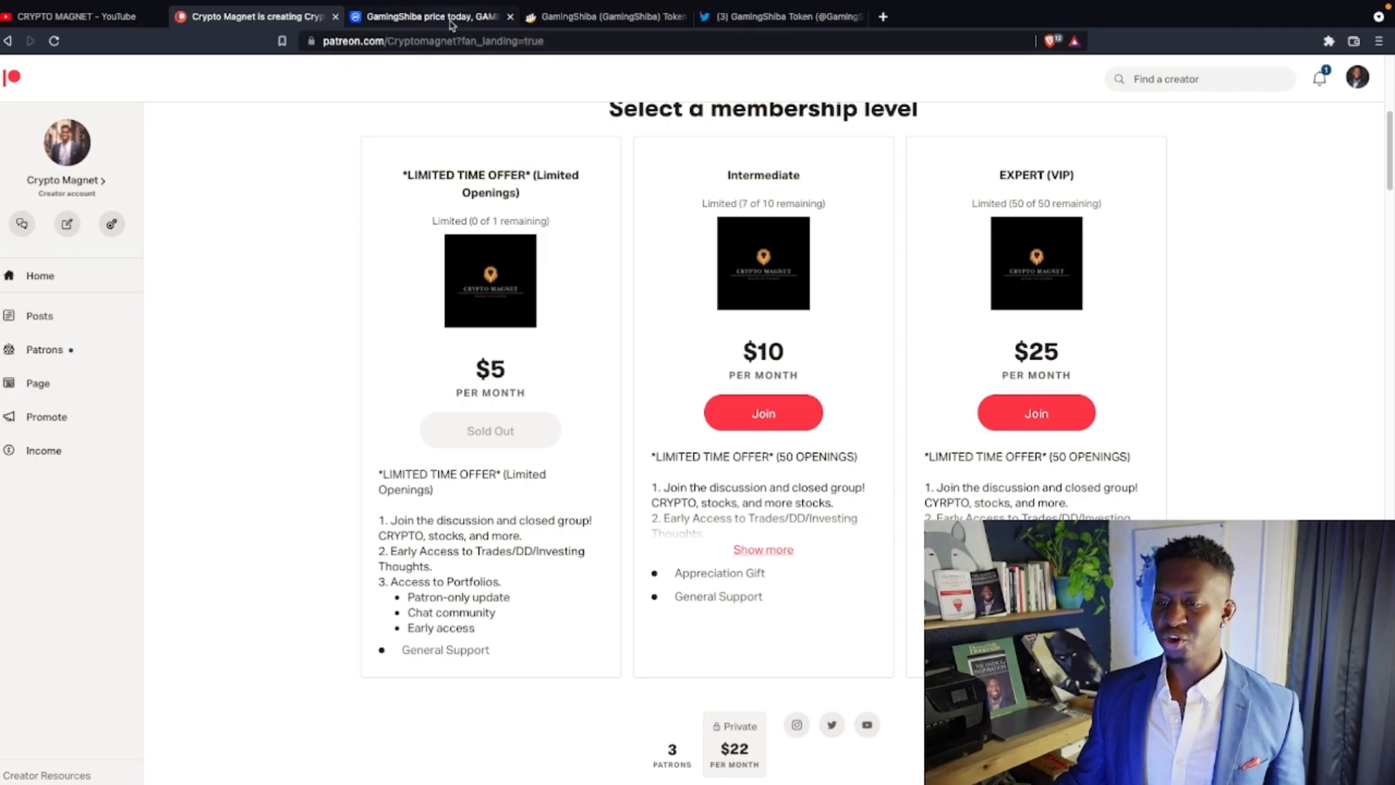
# Step: Switch from the Patreon membership page to GamingShiba's CoinMarketCap price page
pyautogui.click(431, 16)
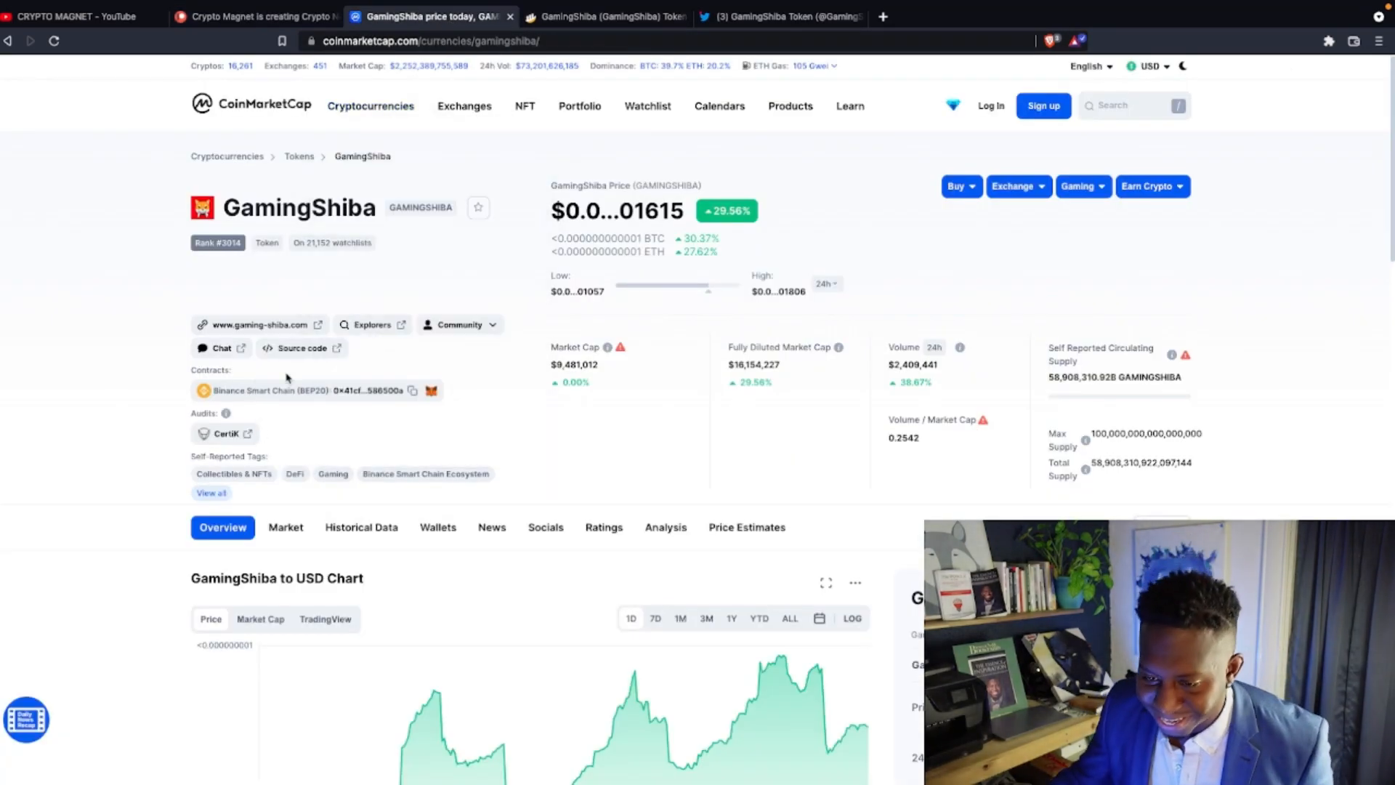
pyautogui.click(257, 324)
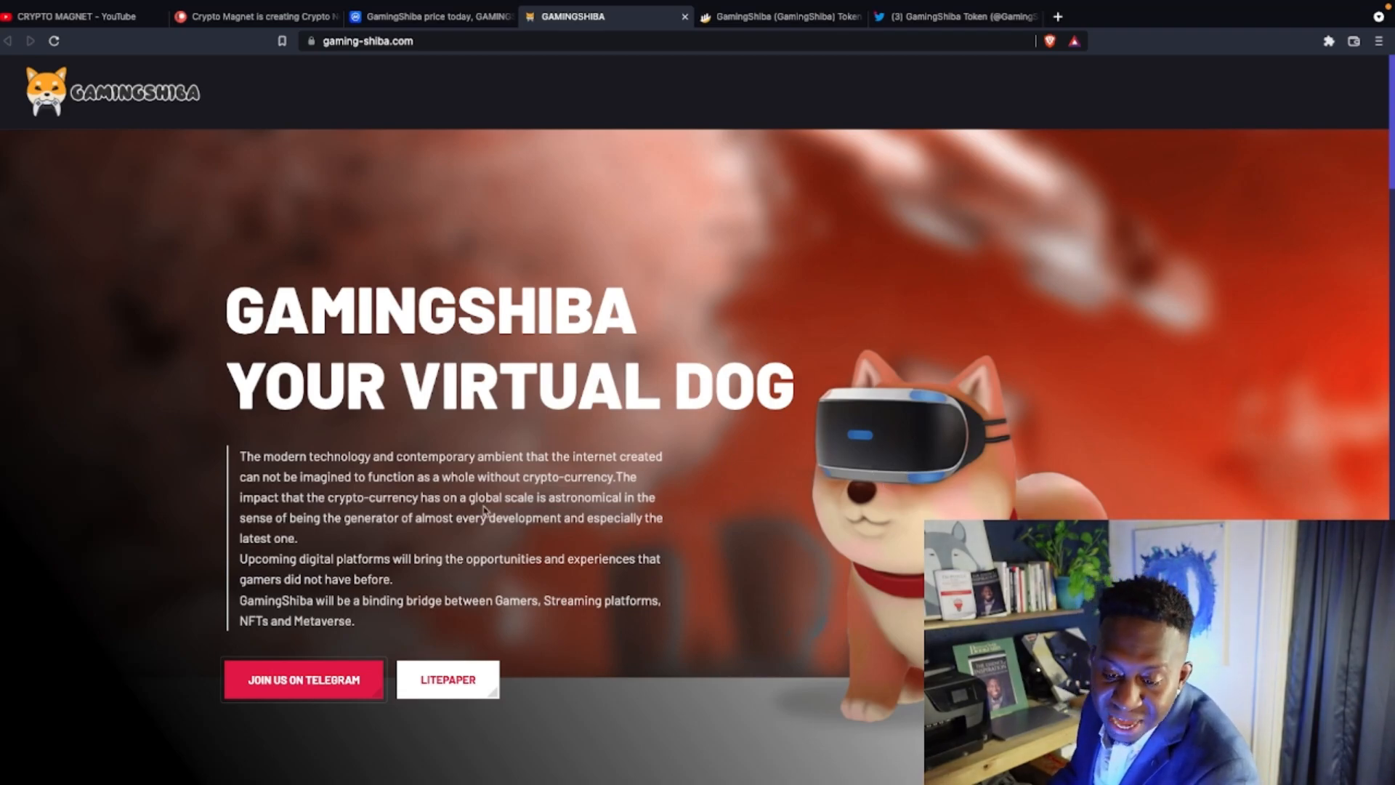
pyautogui.moveTo(655, 626)
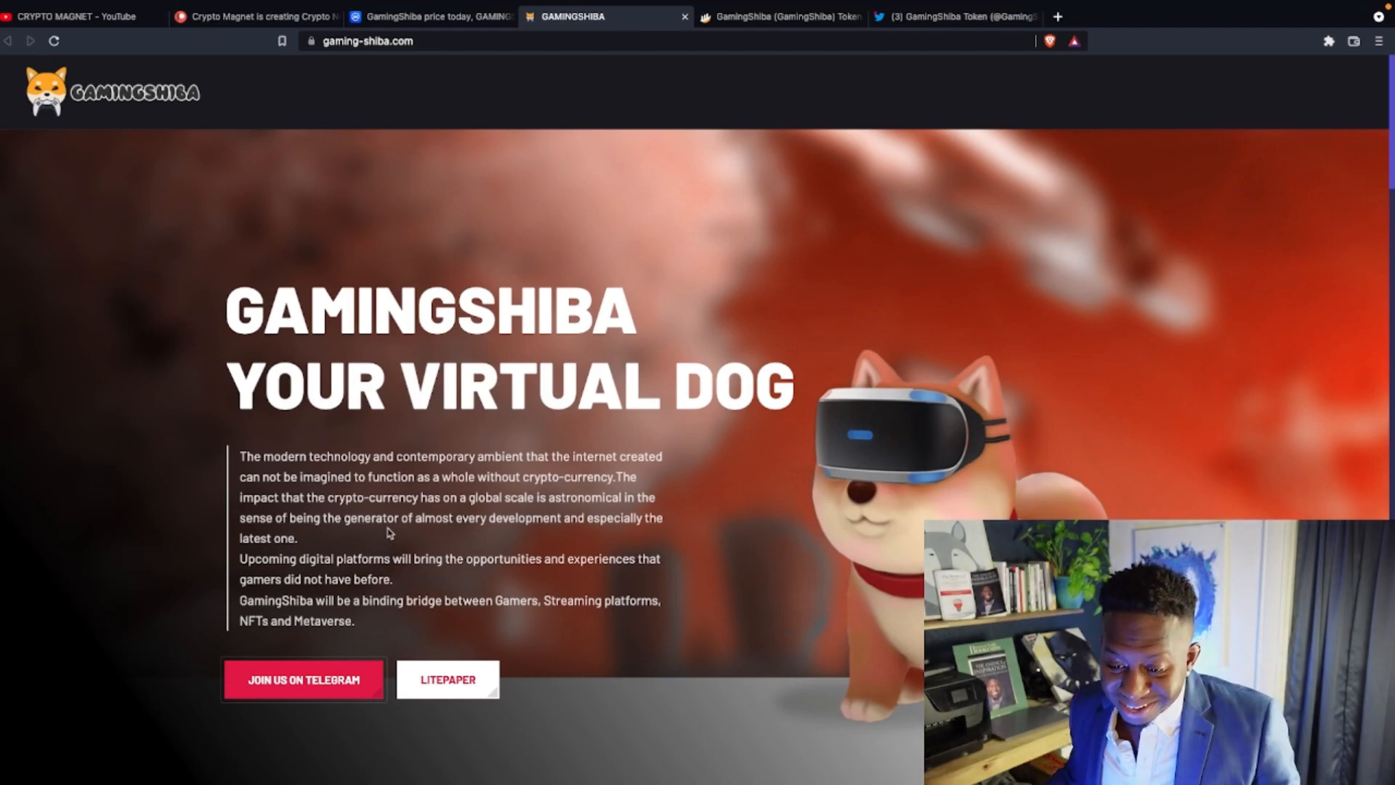
pyautogui.moveTo(572, 552)
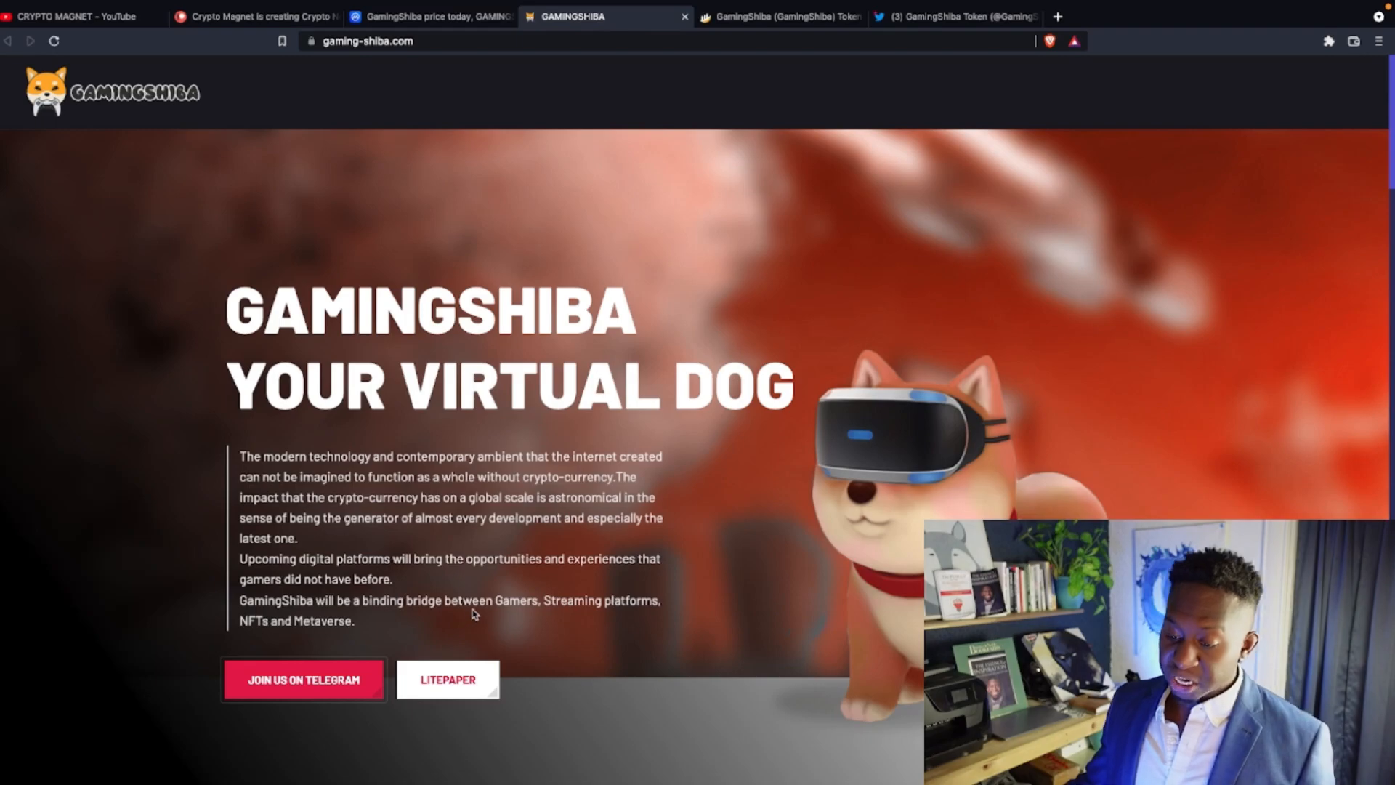
pyautogui.moveTo(691, 552)
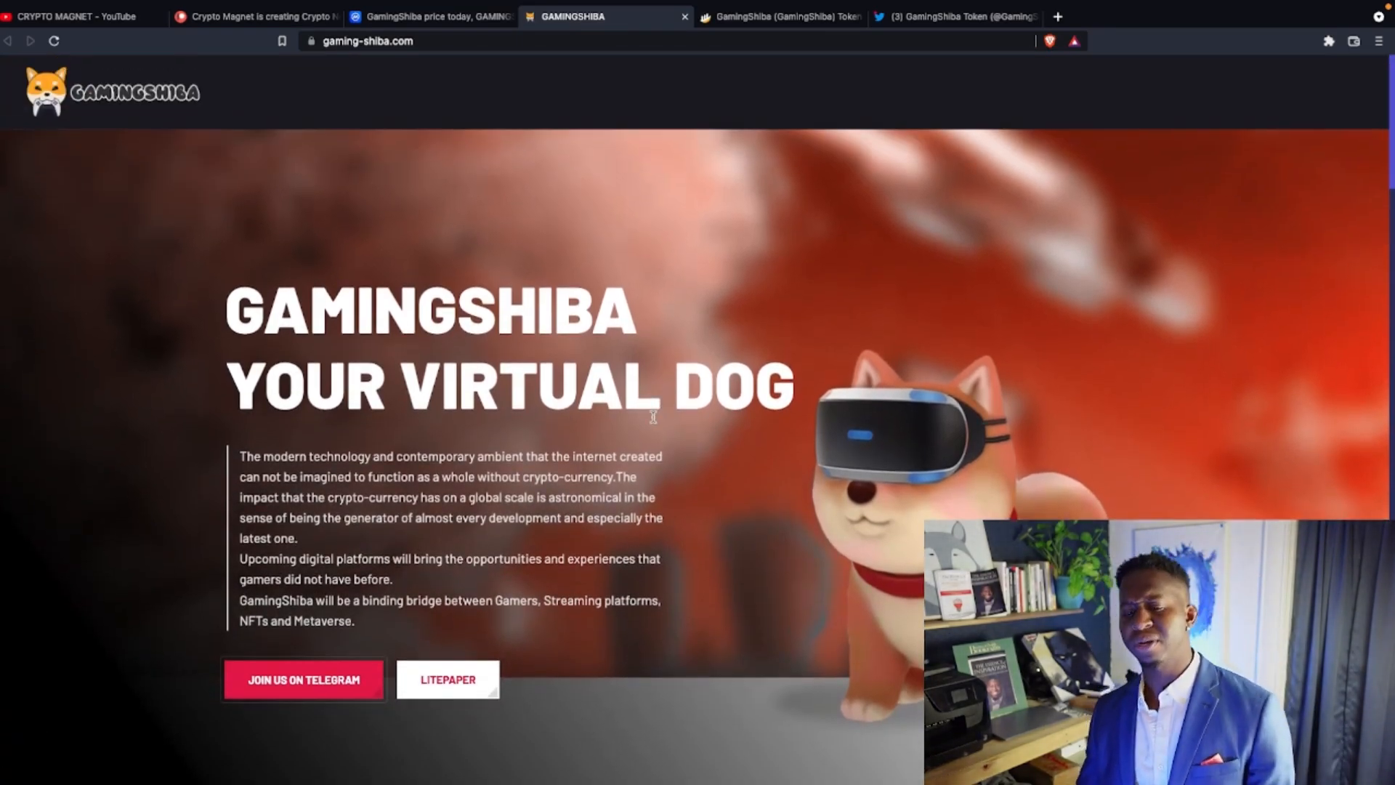
pyautogui.moveTo(655, 431)
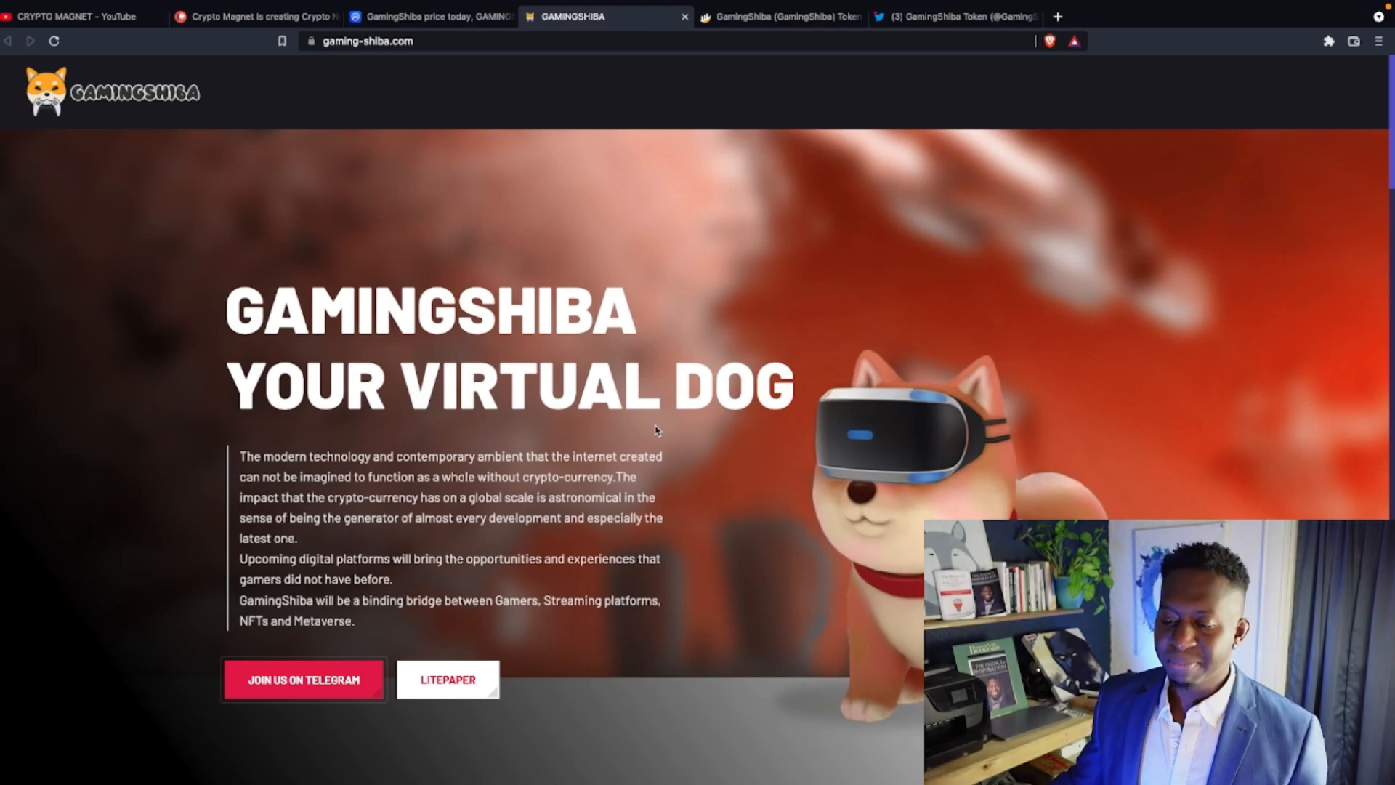
# Step: Scroll the GamingShiba homepage past token, Prize Winning Games and NFTs sections to the disclaimer and footer
pyautogui.scroll(-3)
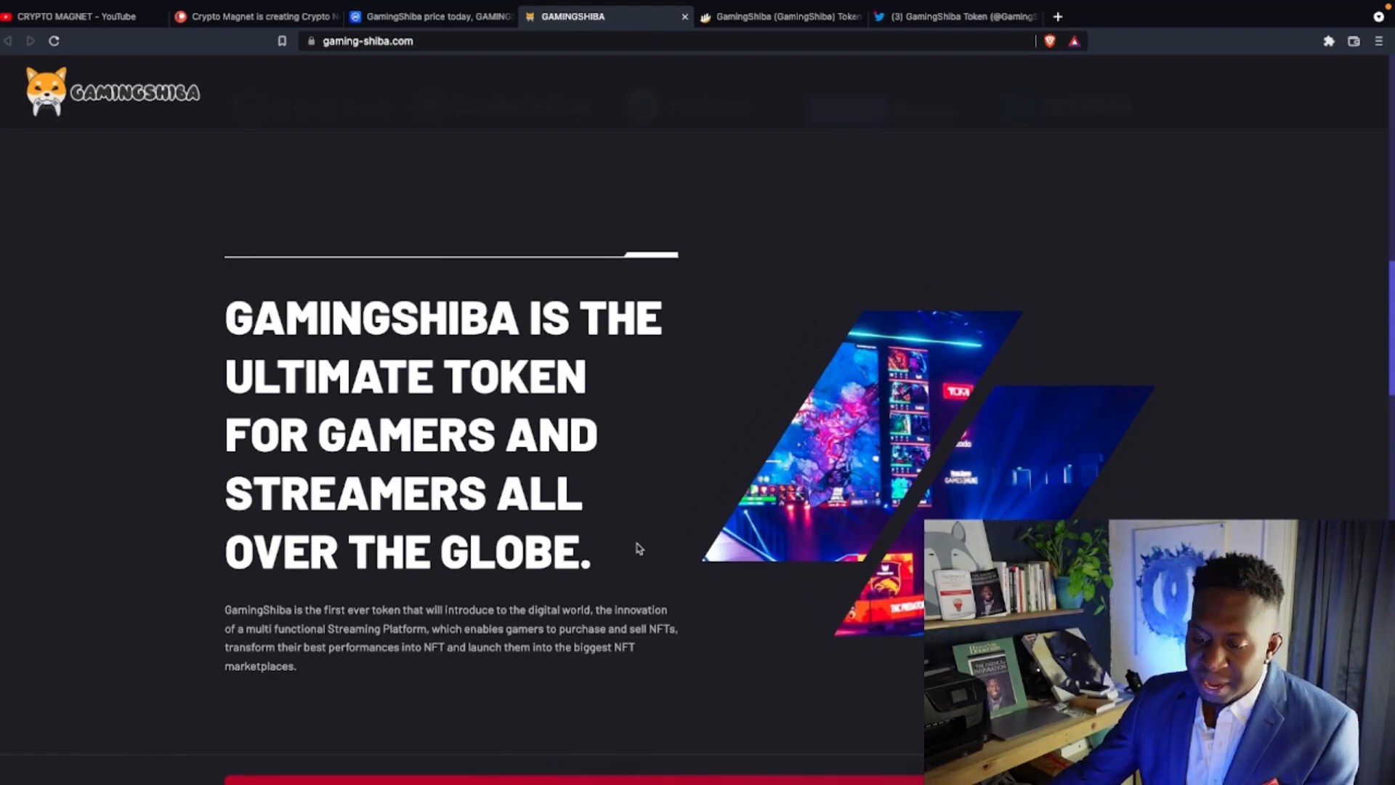
pyautogui.scroll(-3)
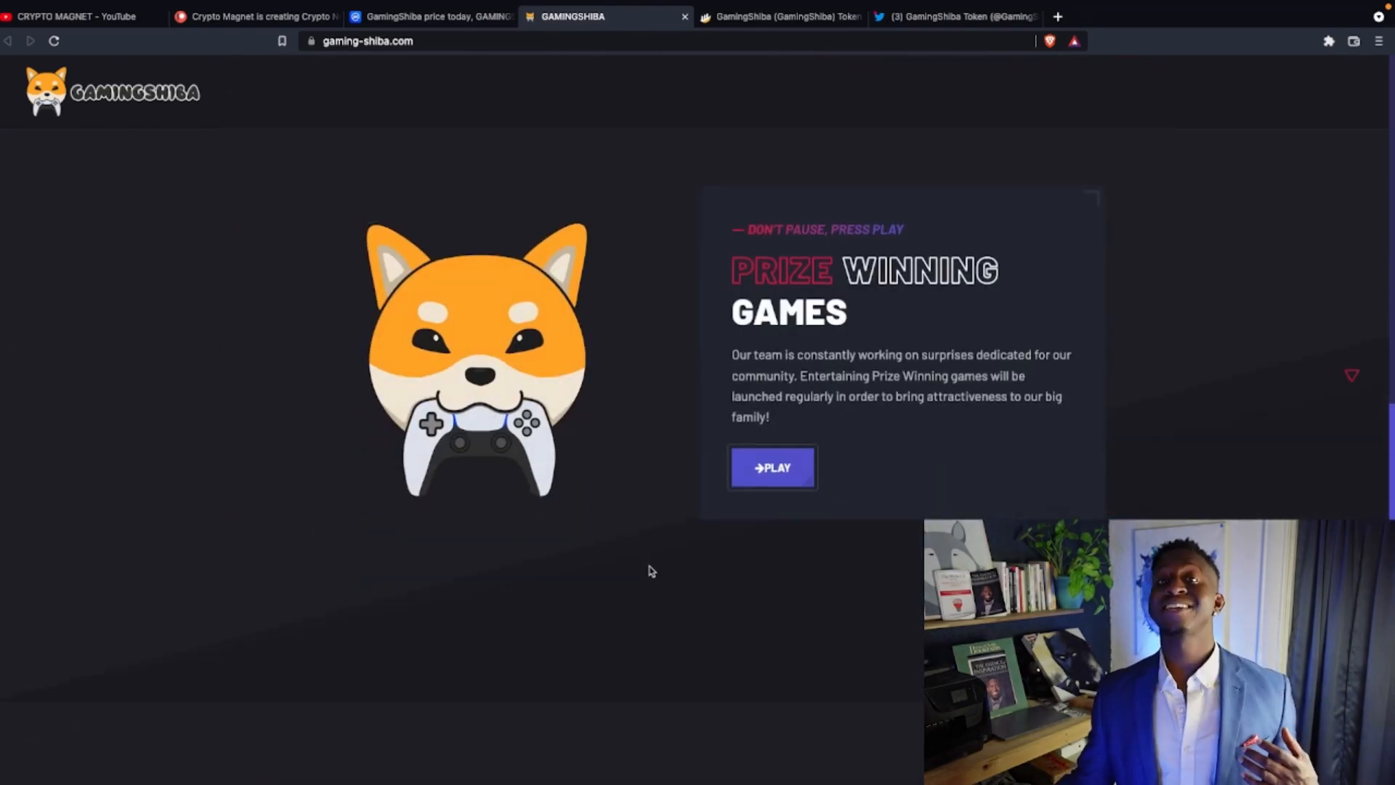
pyautogui.moveTo(603, 542)
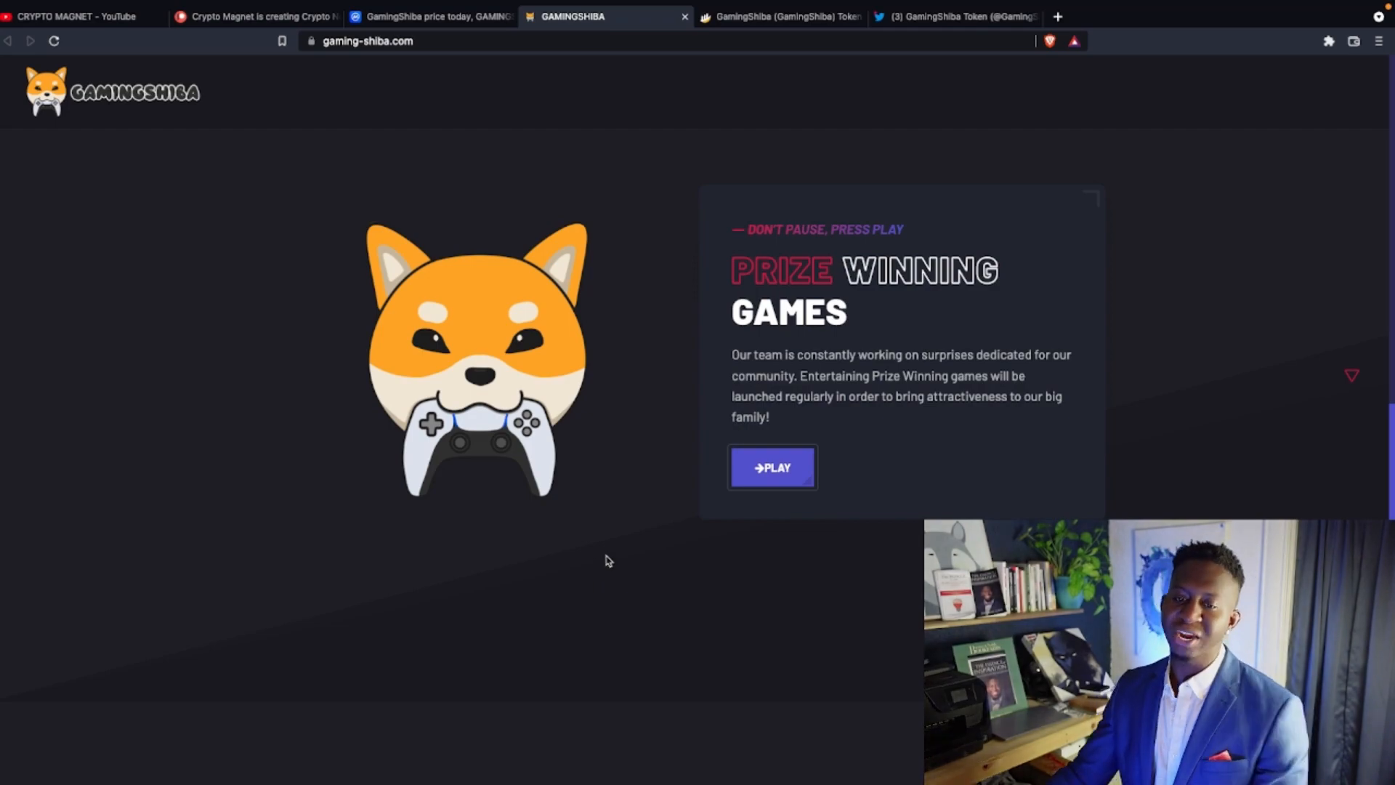
pyautogui.moveTo(593, 504)
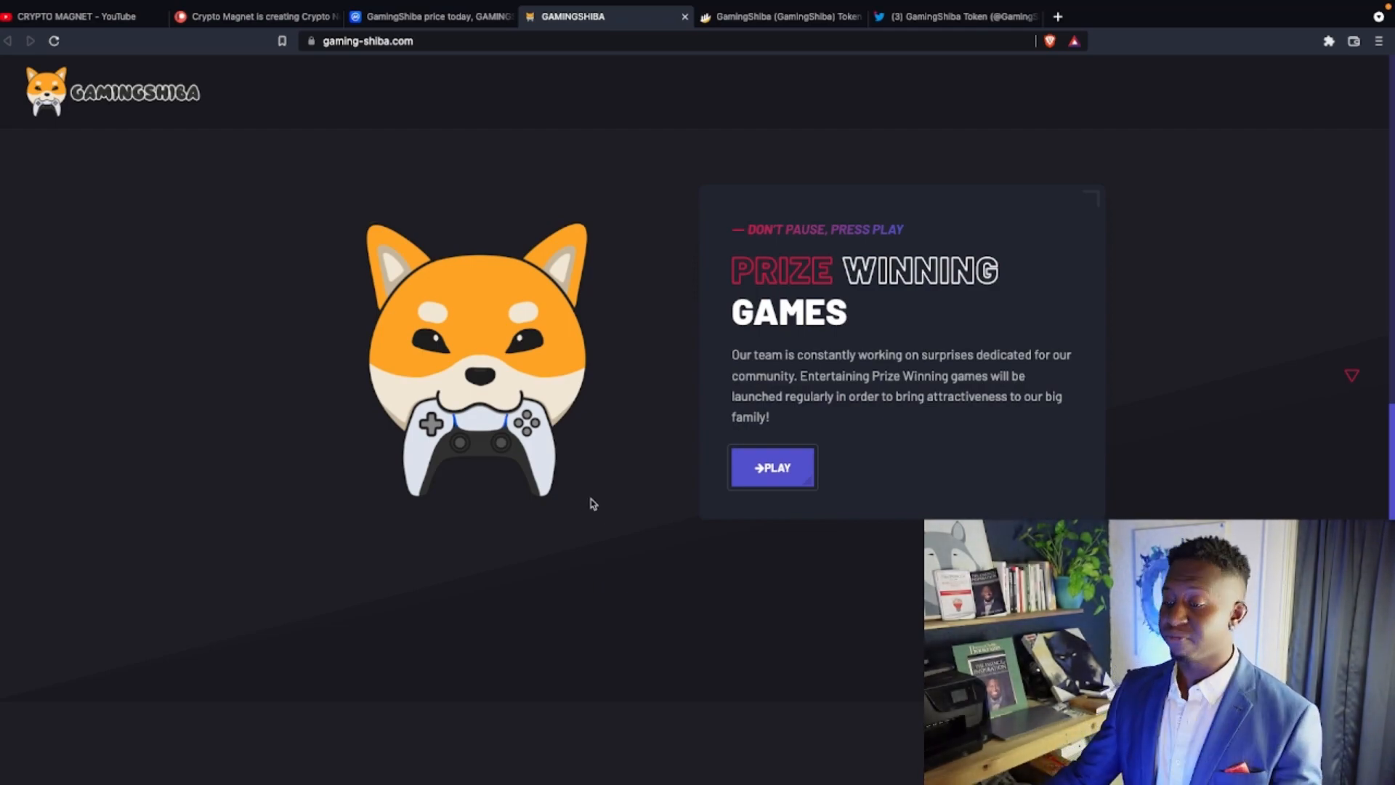
pyautogui.scroll(-3)
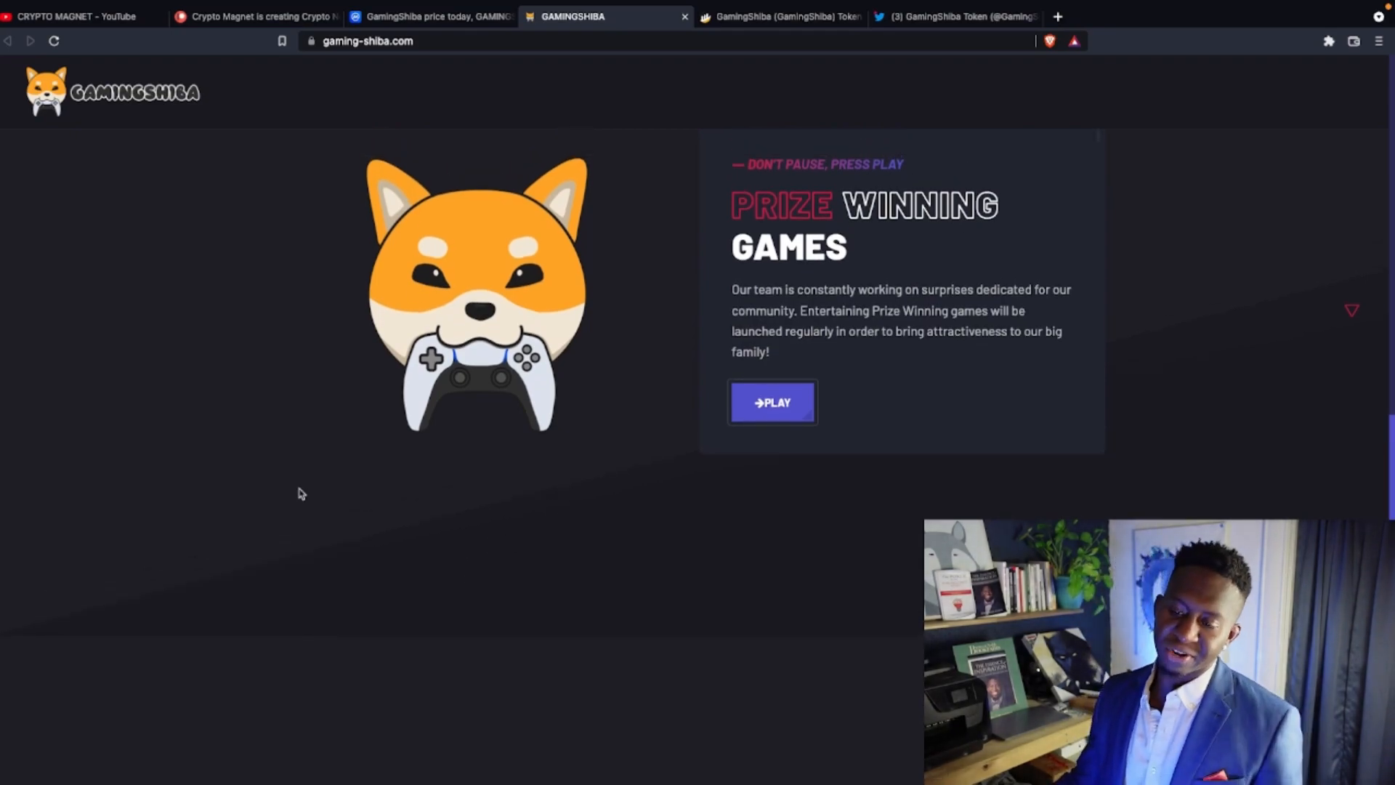
pyautogui.scroll(-3)
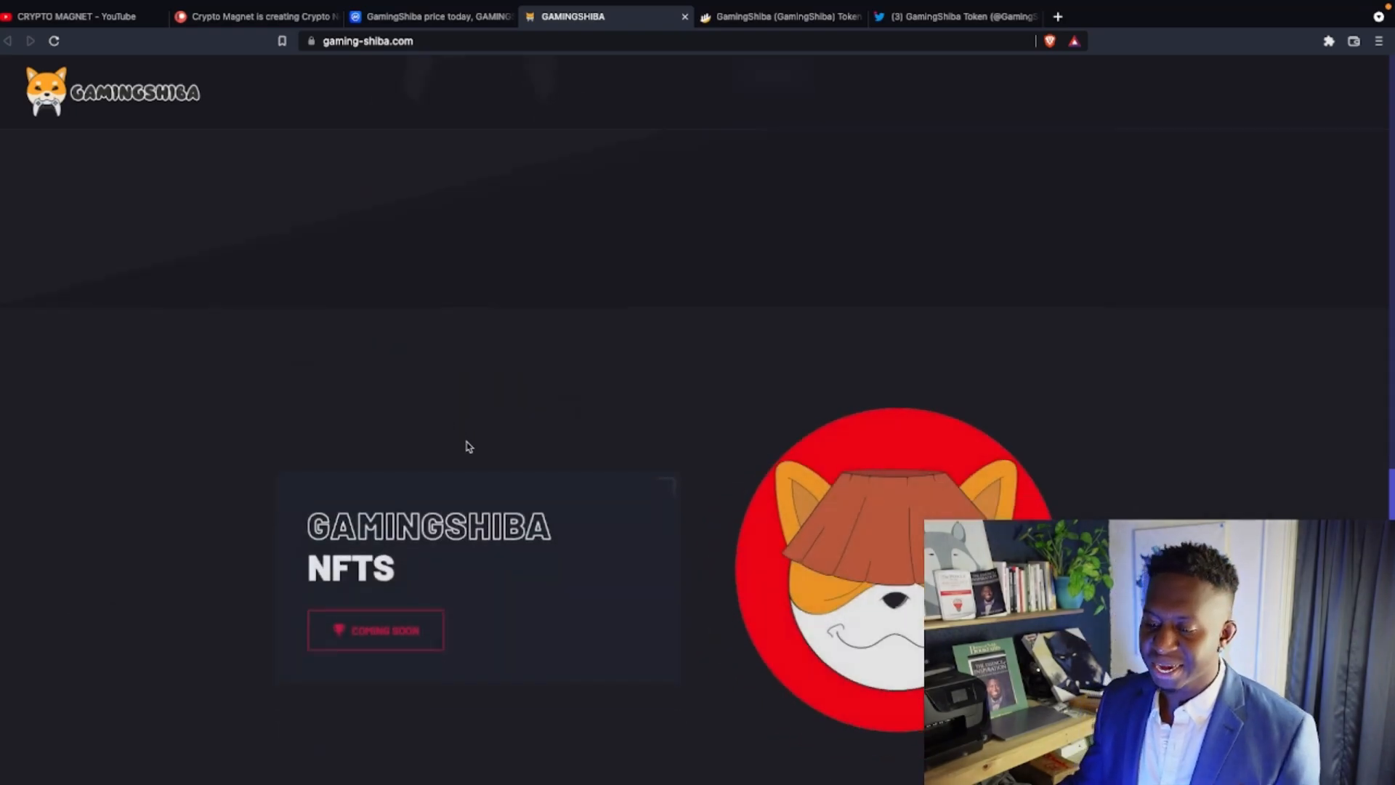
pyautogui.scroll(-3)
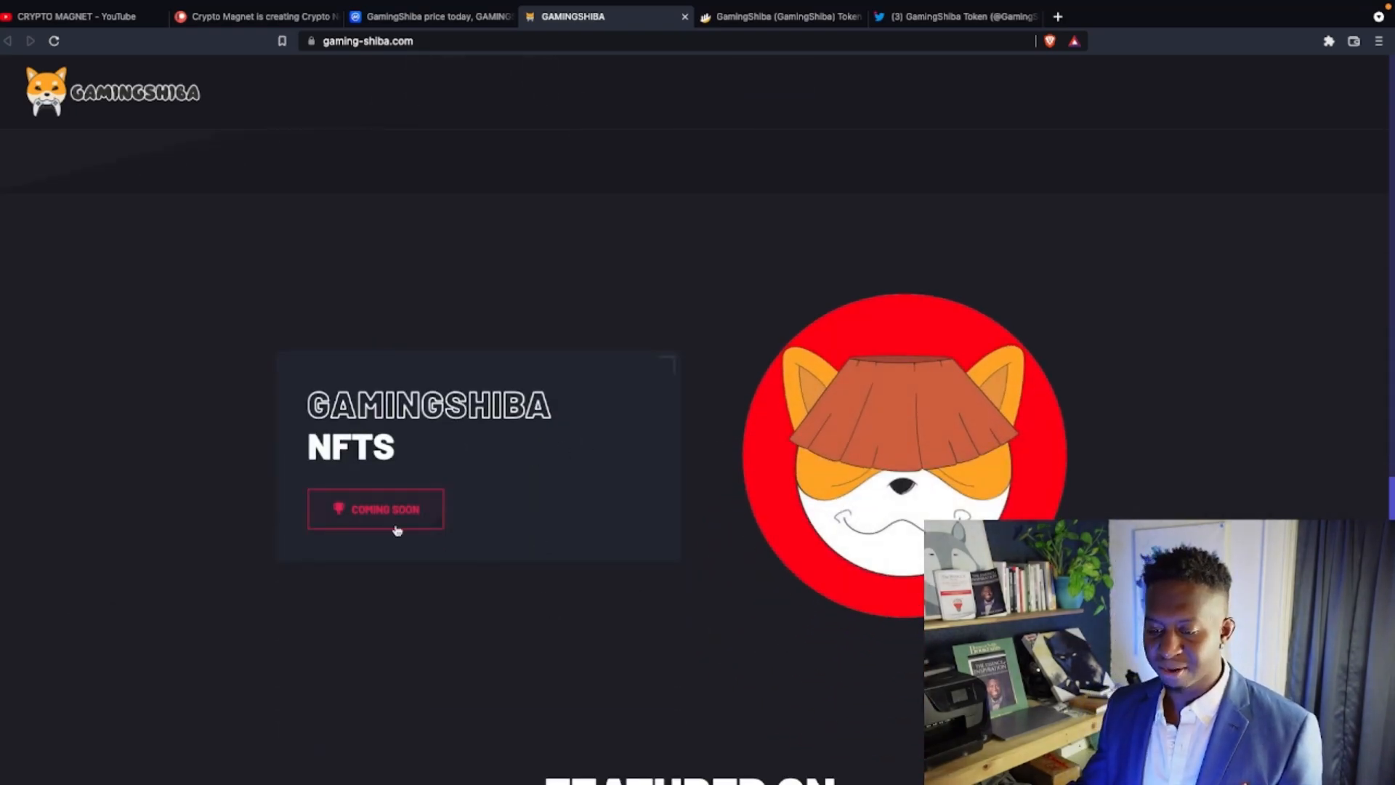
pyautogui.scroll(-3)
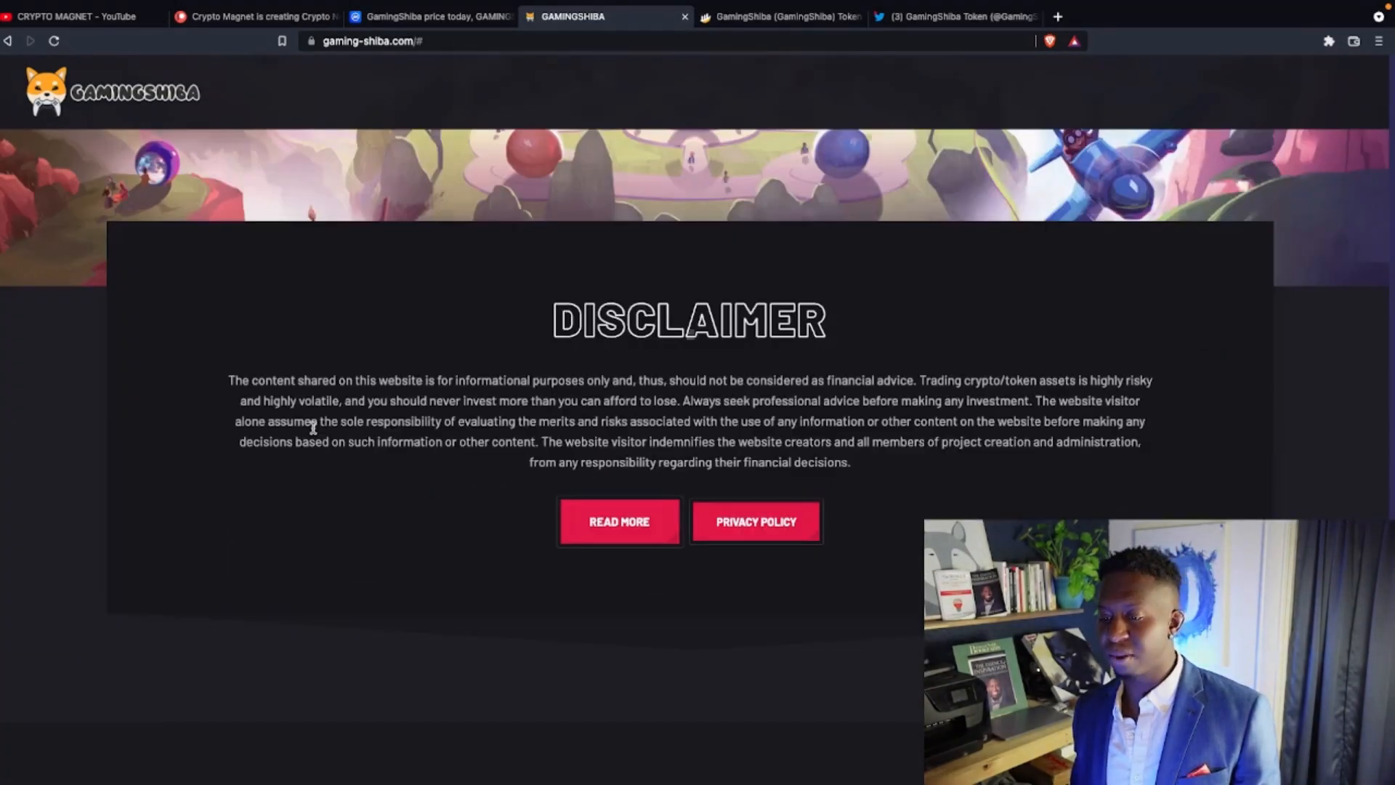
pyautogui.scroll(-3)
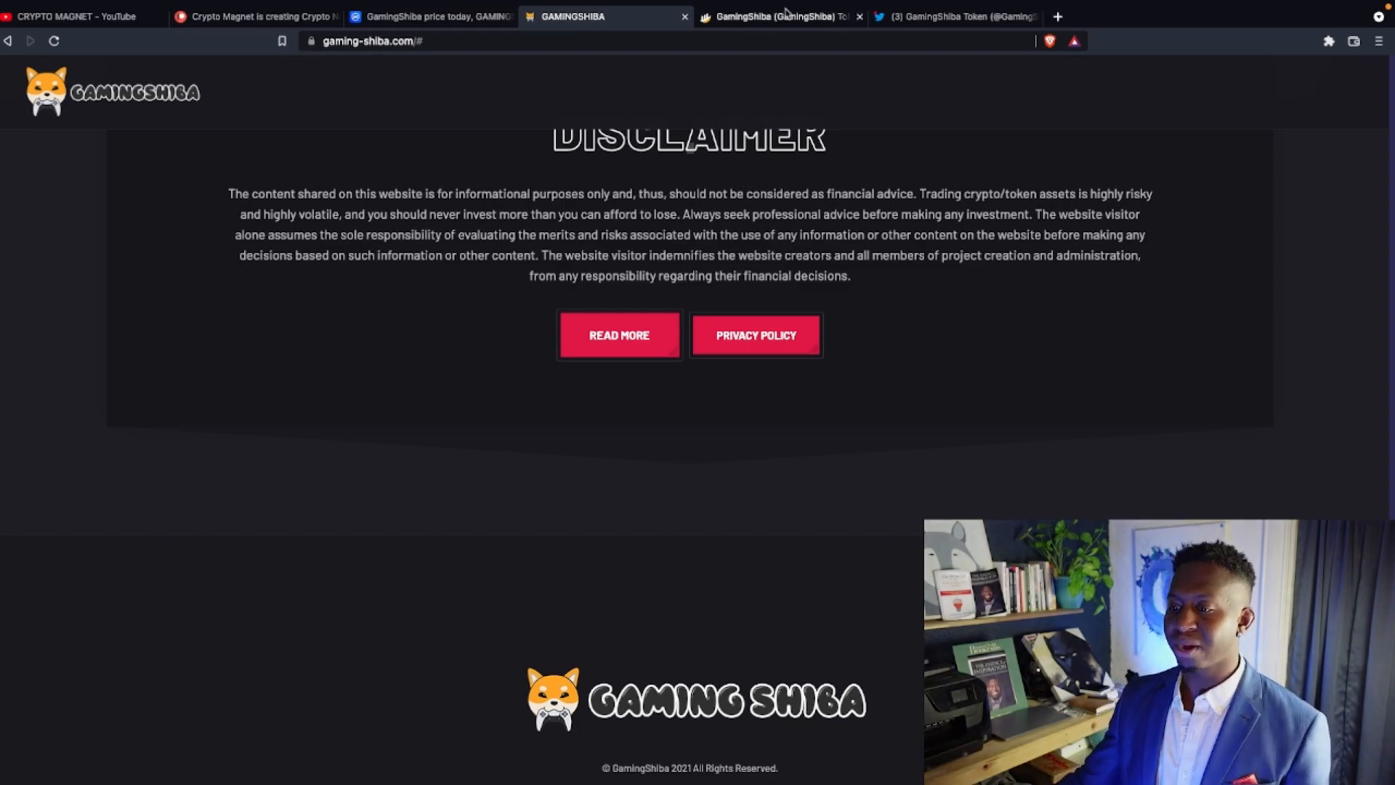
# Step: Return to GamingShiba's CoinMarketCap page and bring its all-time USD price chart into view
pyautogui.click(774, 16)
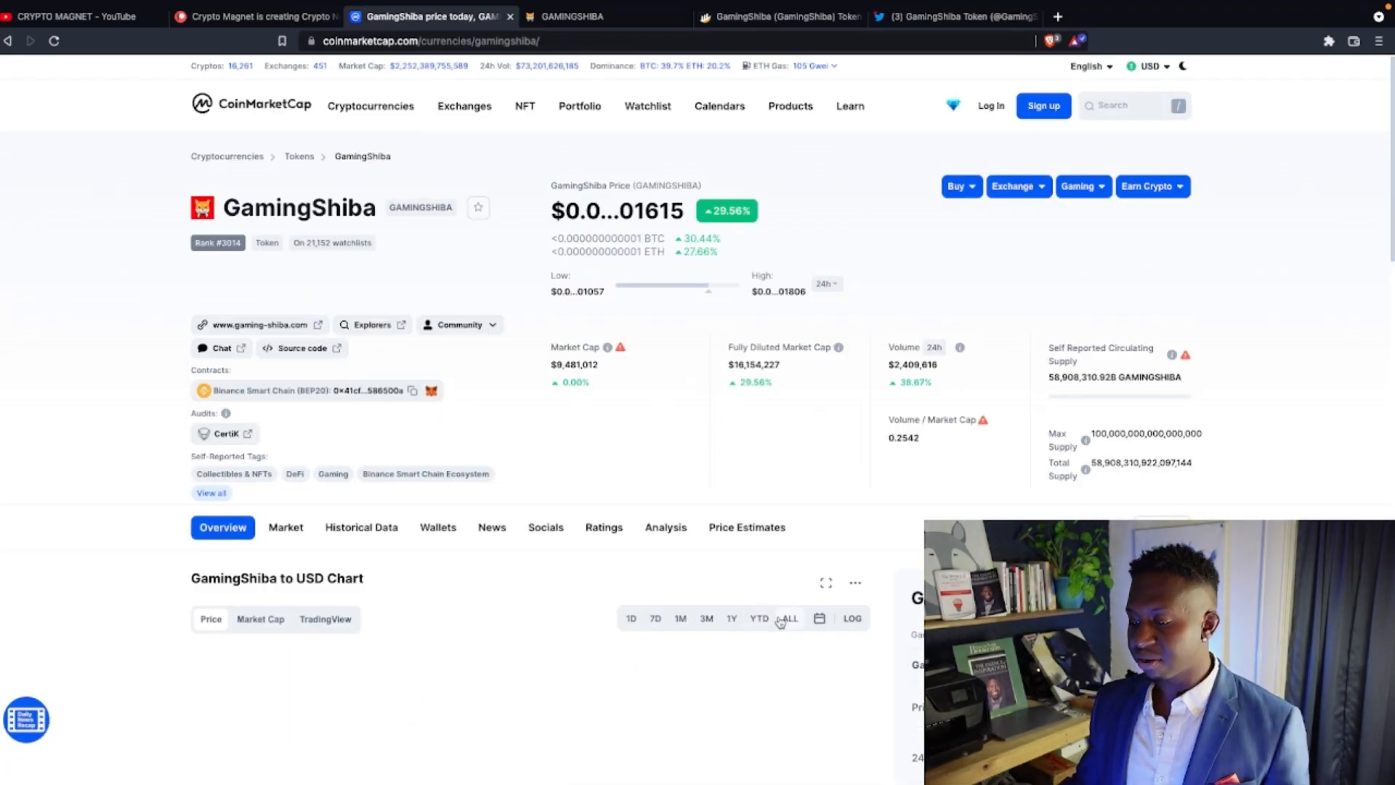
pyautogui.scroll(-3)
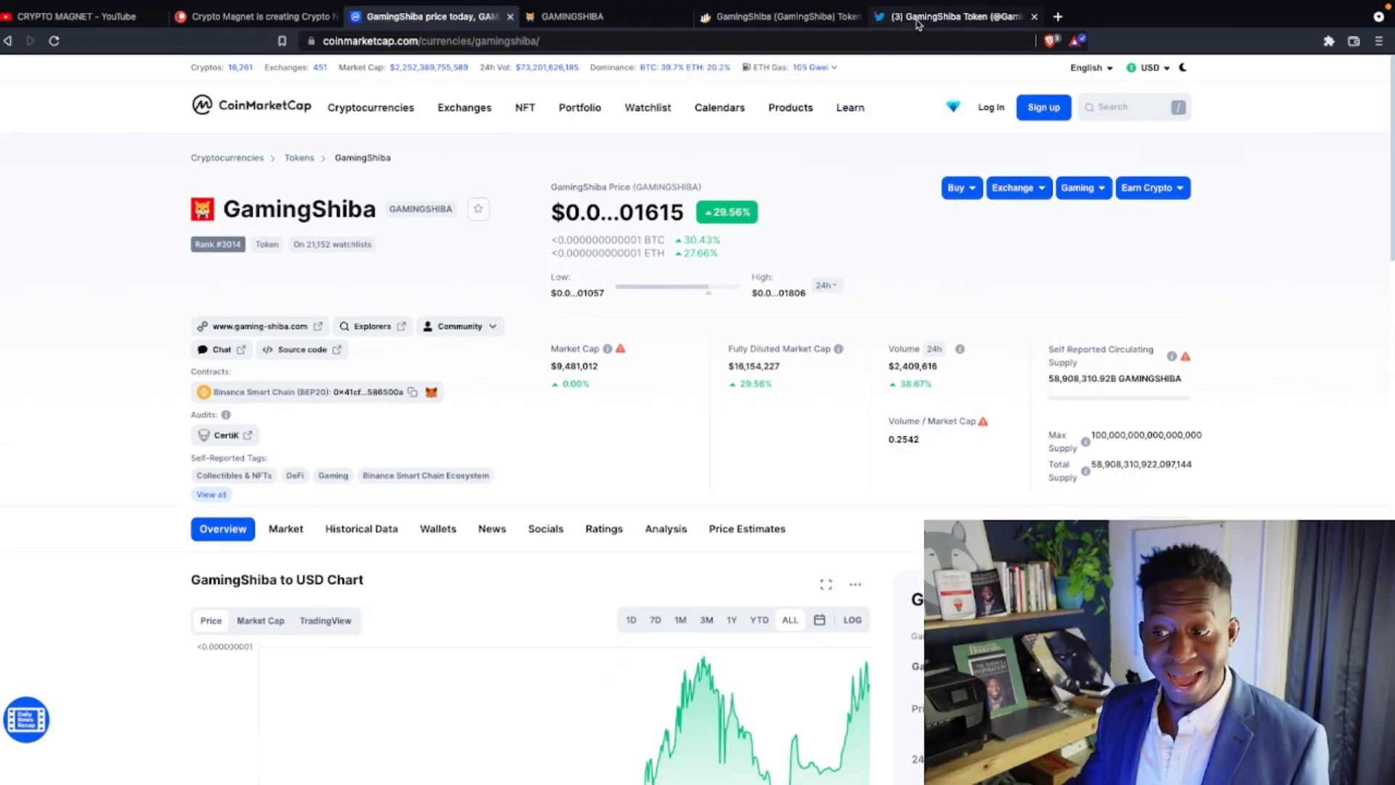
# Step: View the 'GamingShiba Airs' NFT sold-out tweet, then go back to the profile timeline and scroll further posts
pyautogui.click(952, 16)
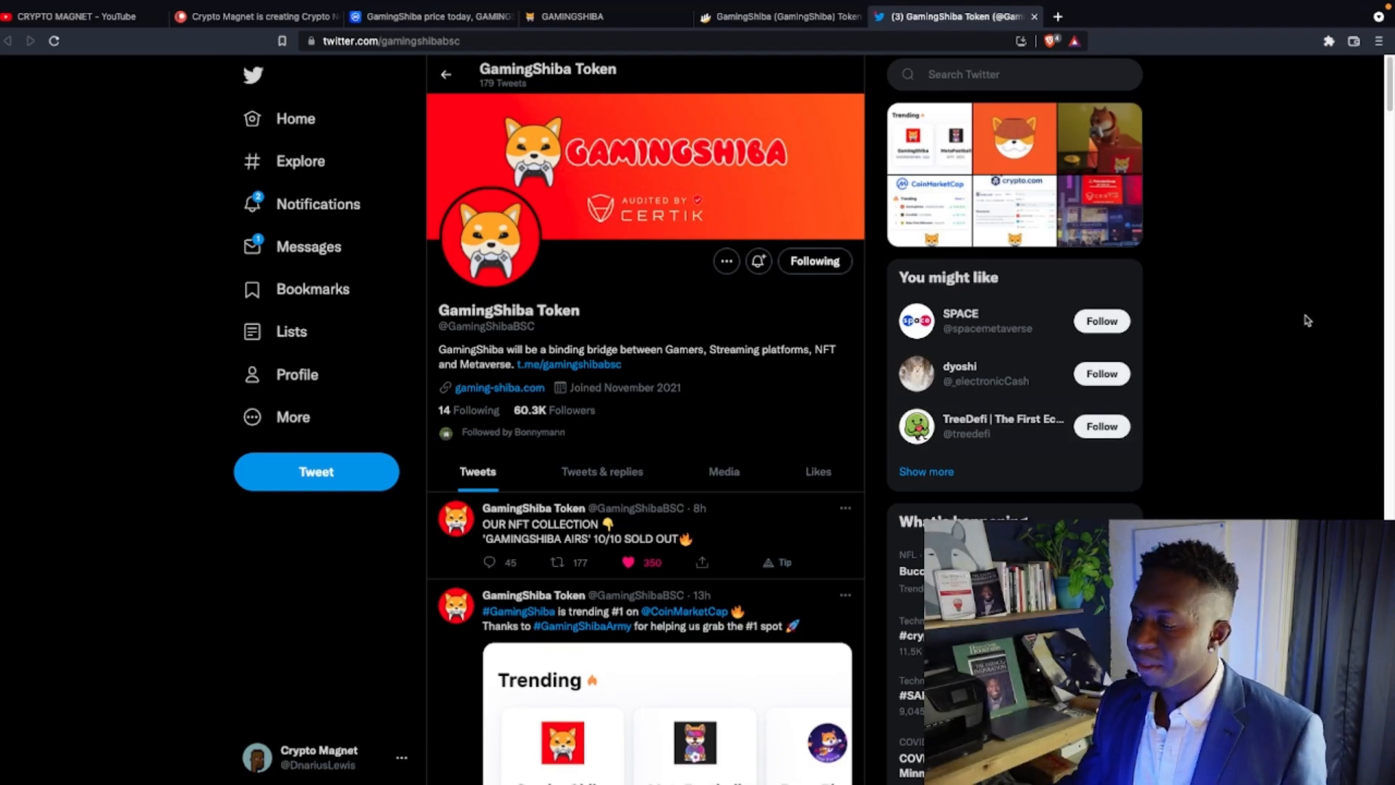
pyautogui.moveTo(1230, 231)
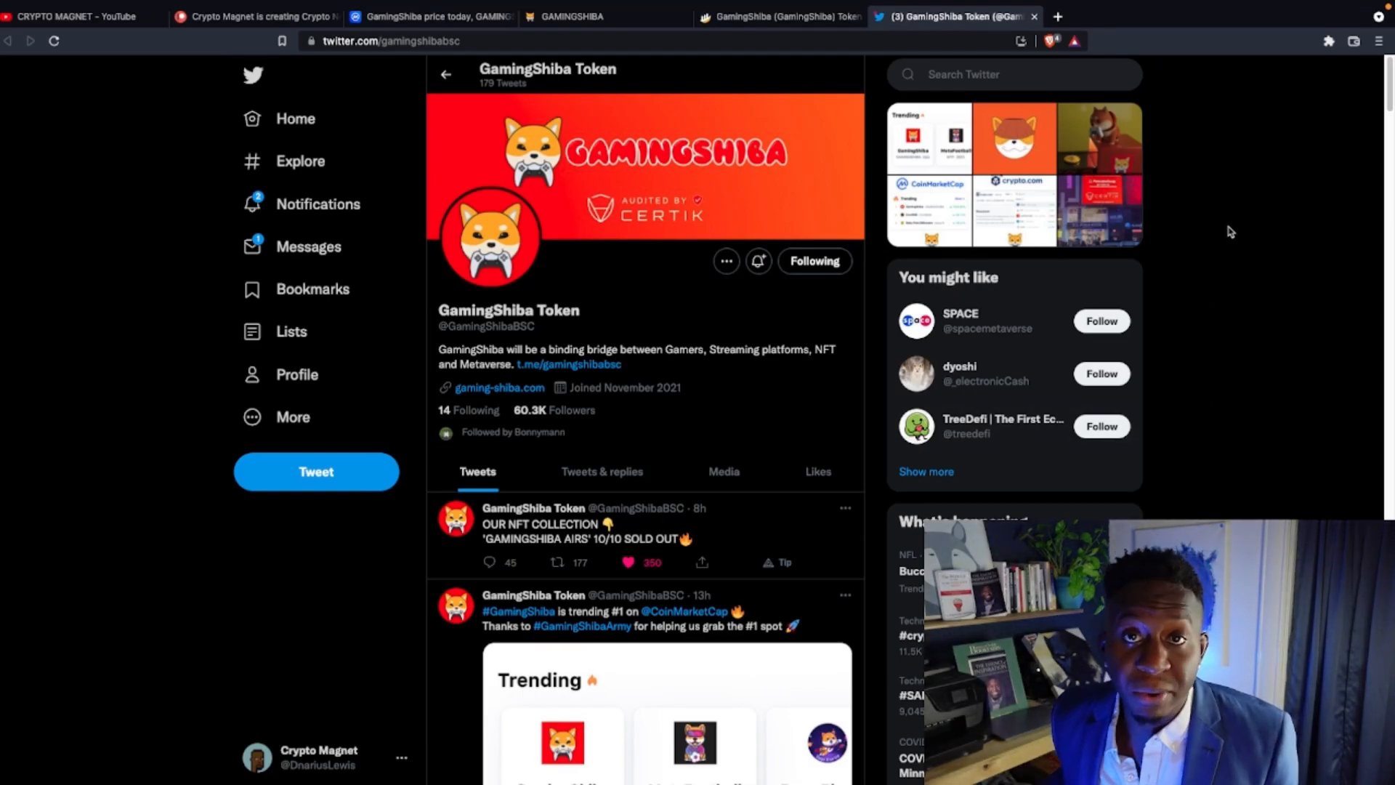
pyautogui.moveTo(1220, 202)
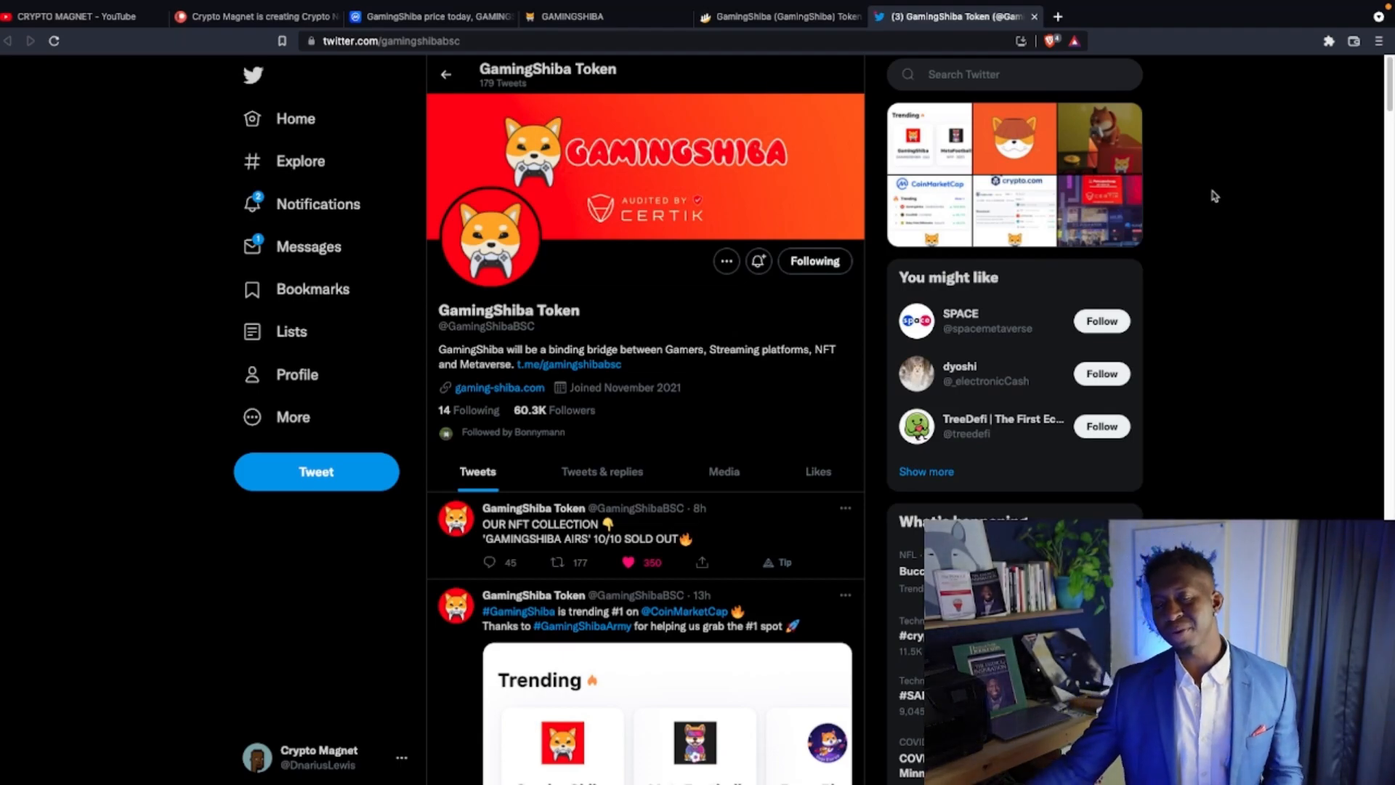
pyautogui.moveTo(1226, 189)
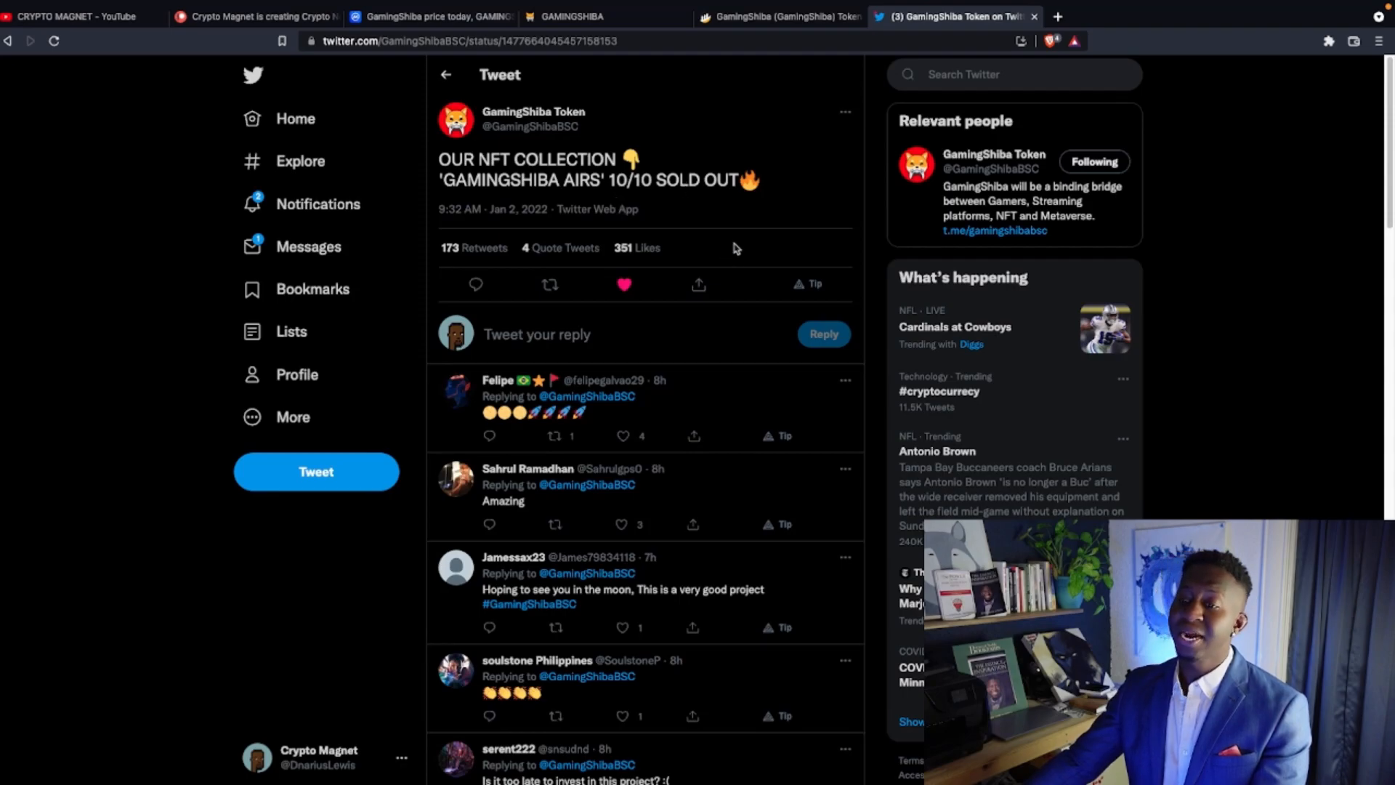
pyautogui.click(533, 116)
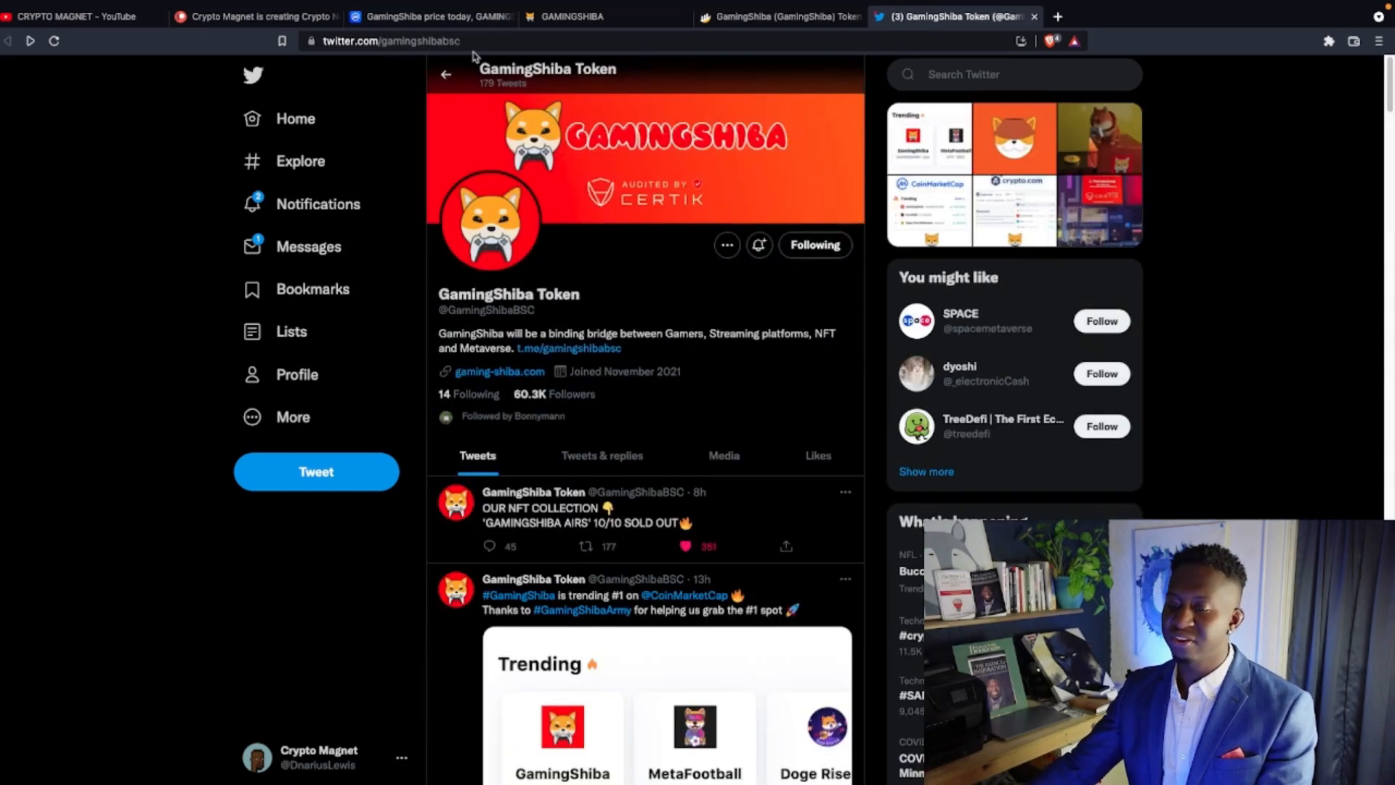
pyautogui.scroll(-3)
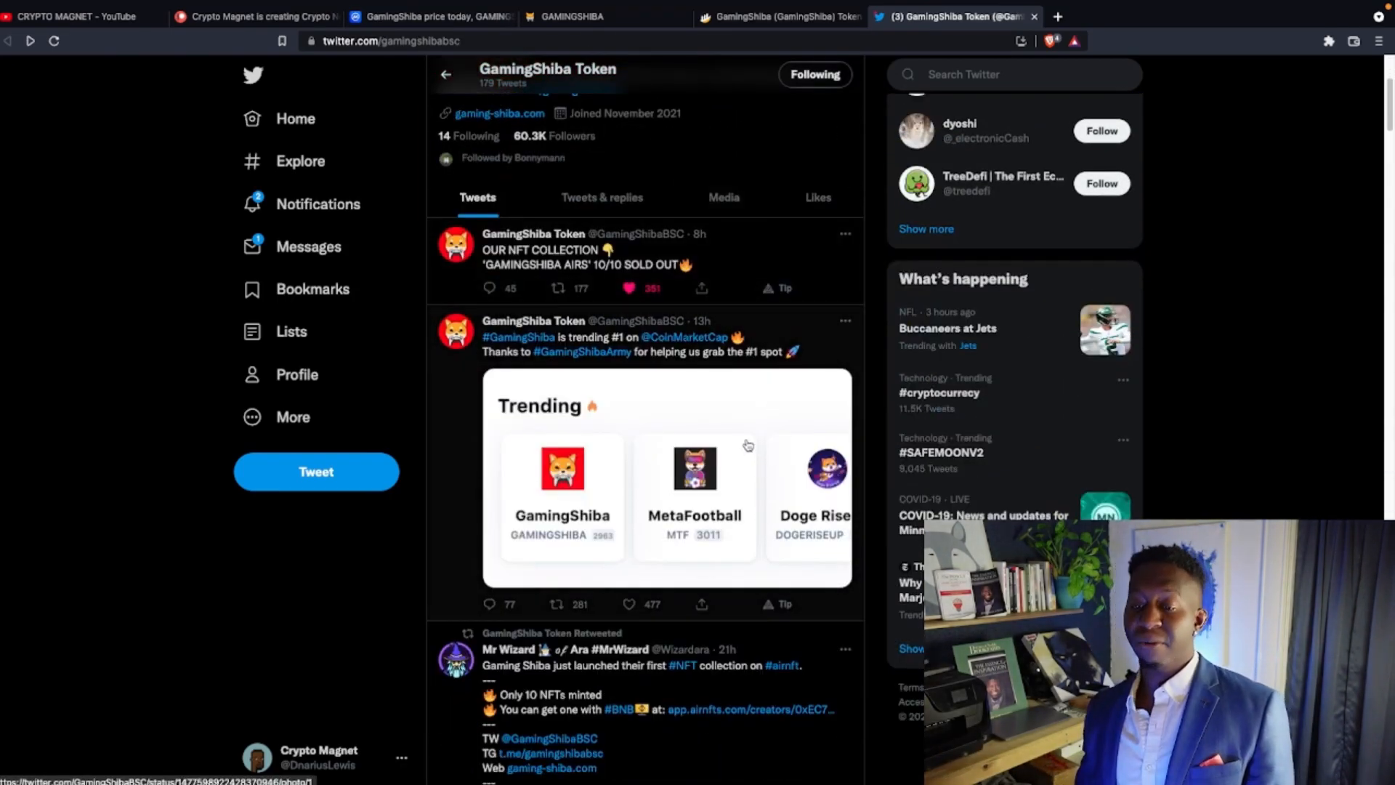
# Step: Confirm GamingShiba ranks #1 in CoinMarketCap's trending list, then return to its Twitter profile
pyautogui.click(432, 16)
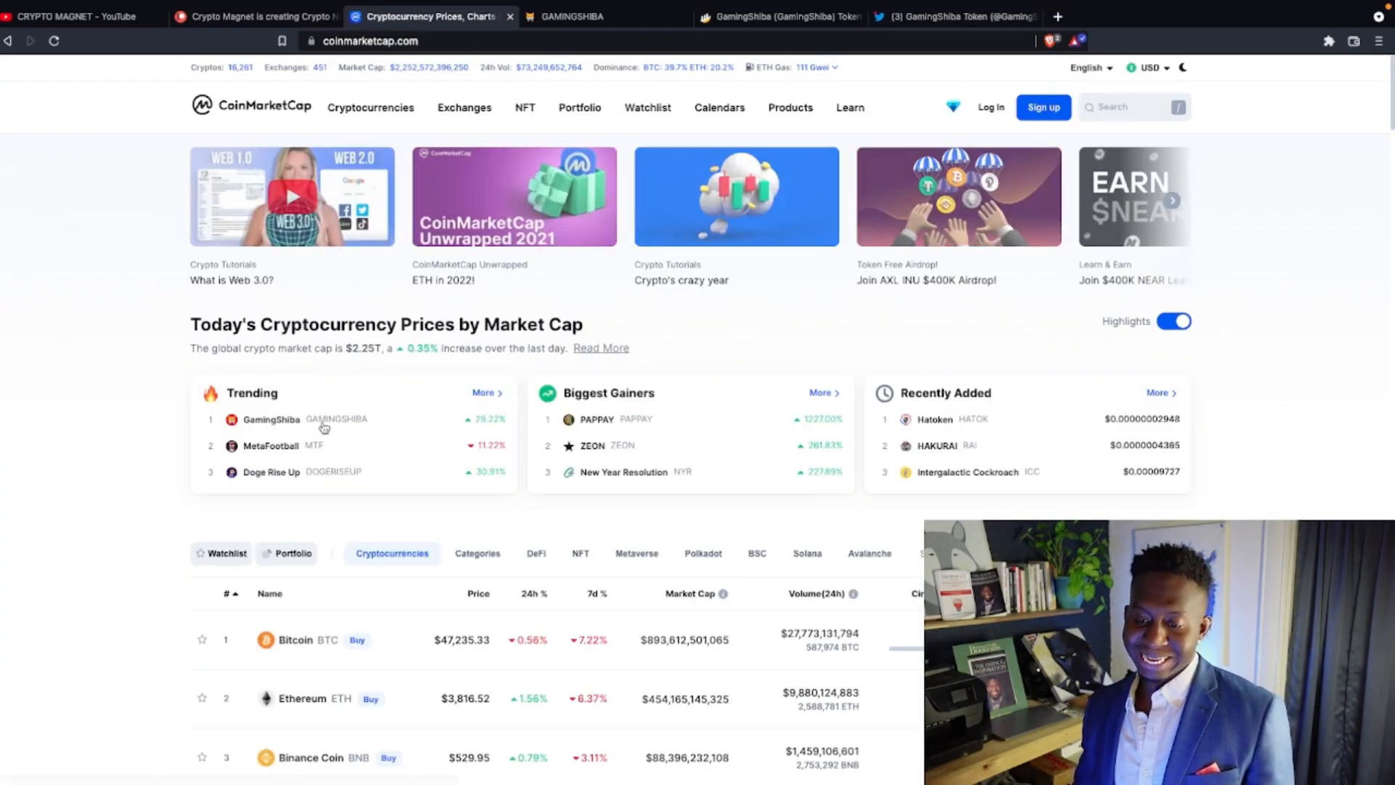
pyautogui.click(482, 393)
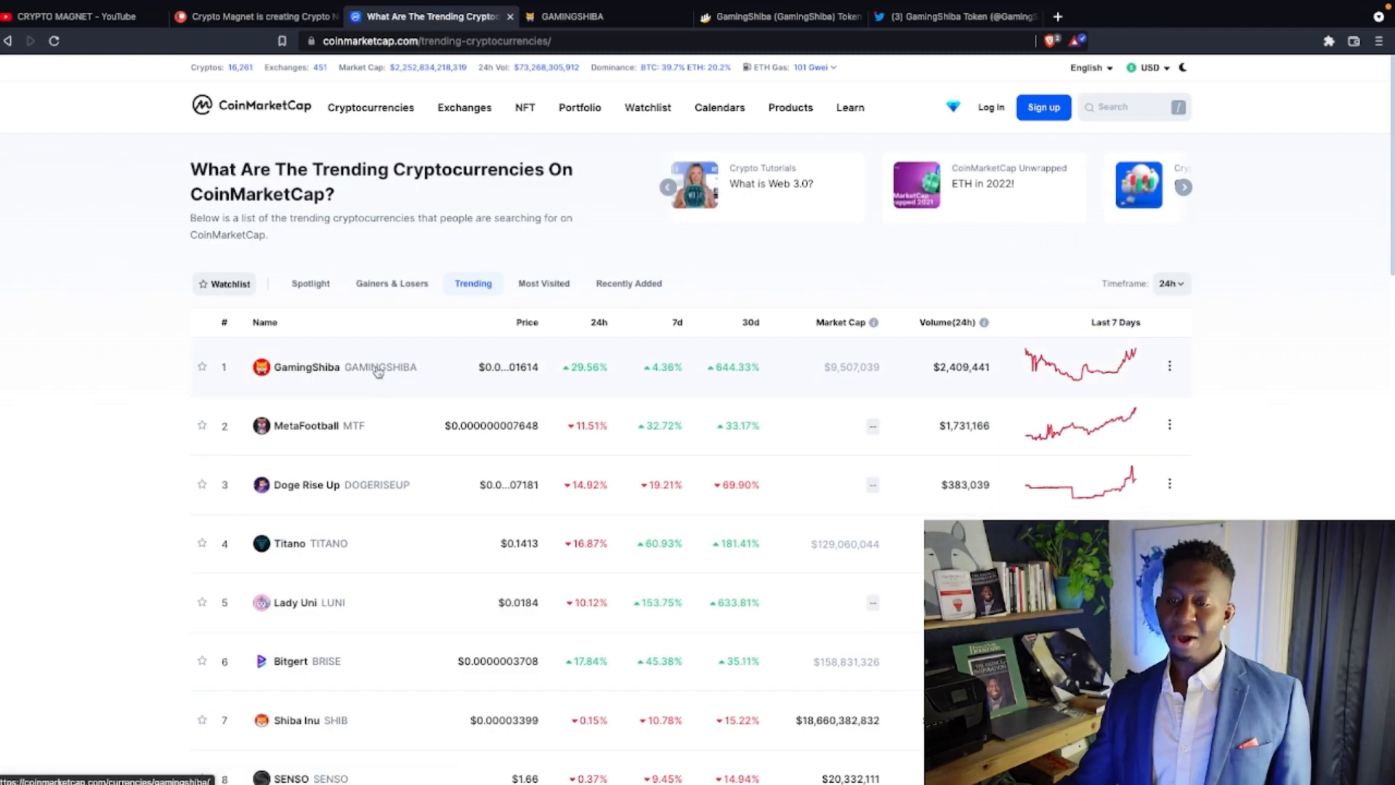
pyautogui.click(306, 366)
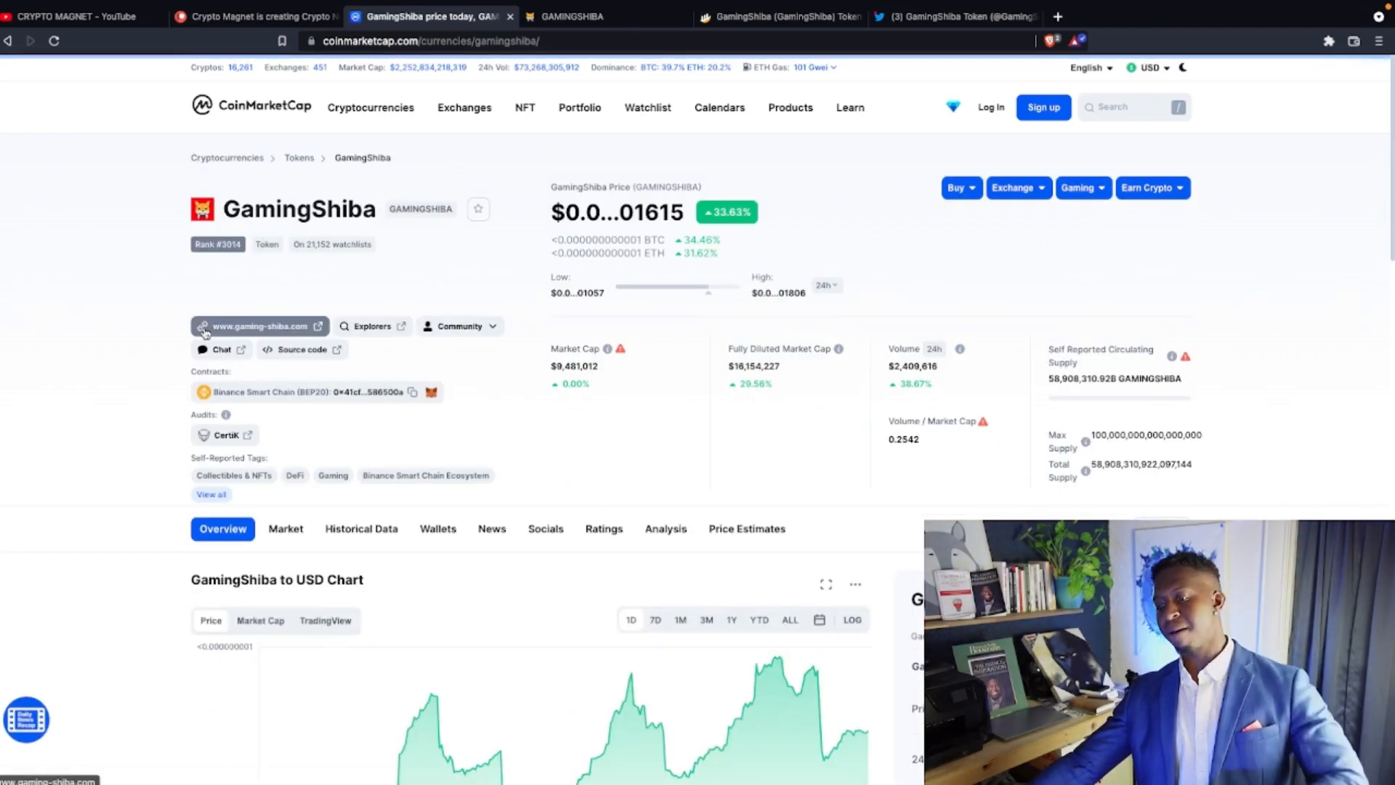
pyautogui.click(954, 16)
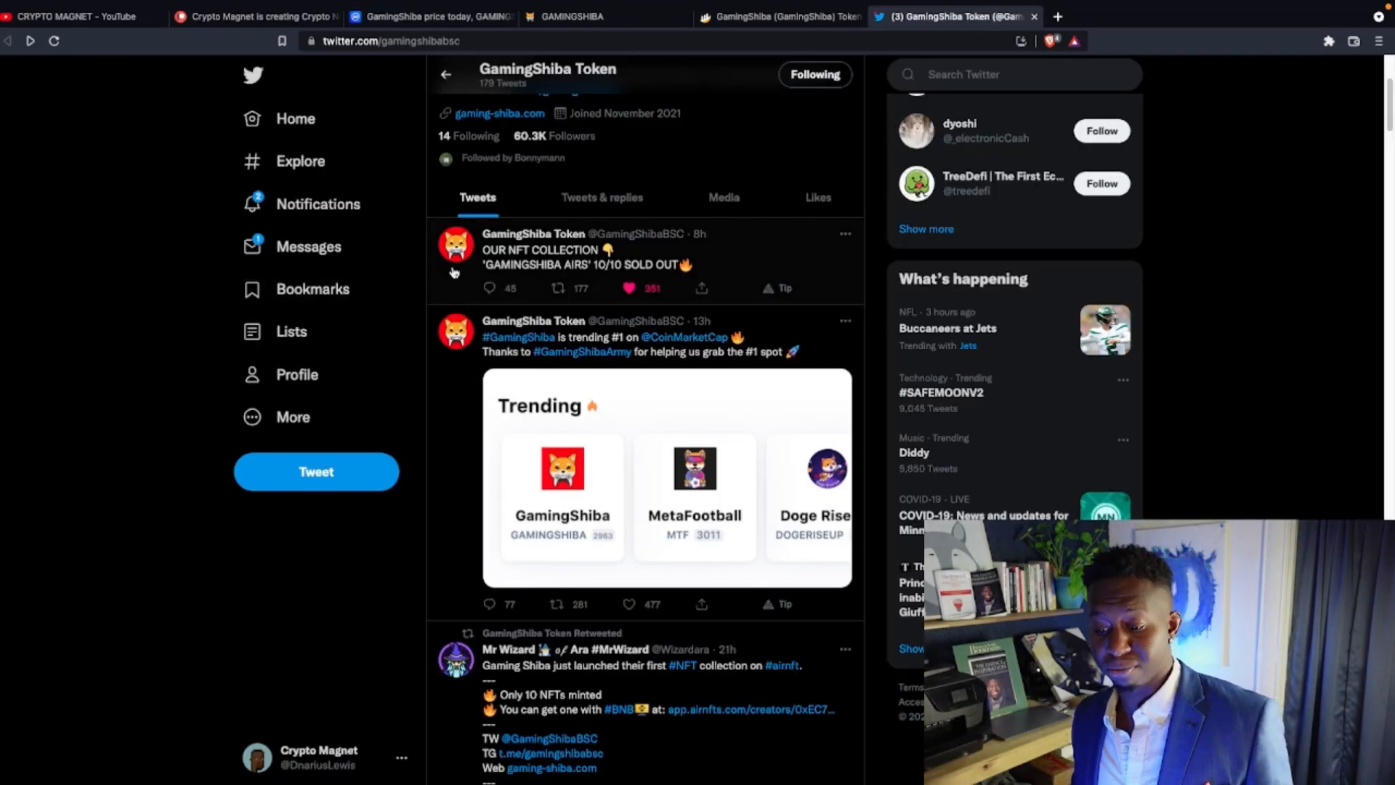
# Step: Scroll GamingShiba Token's AirNFTs launch tweets, play the retweeted dog video, and reach the December 2021 Bloomberg post
pyautogui.scroll(-3)
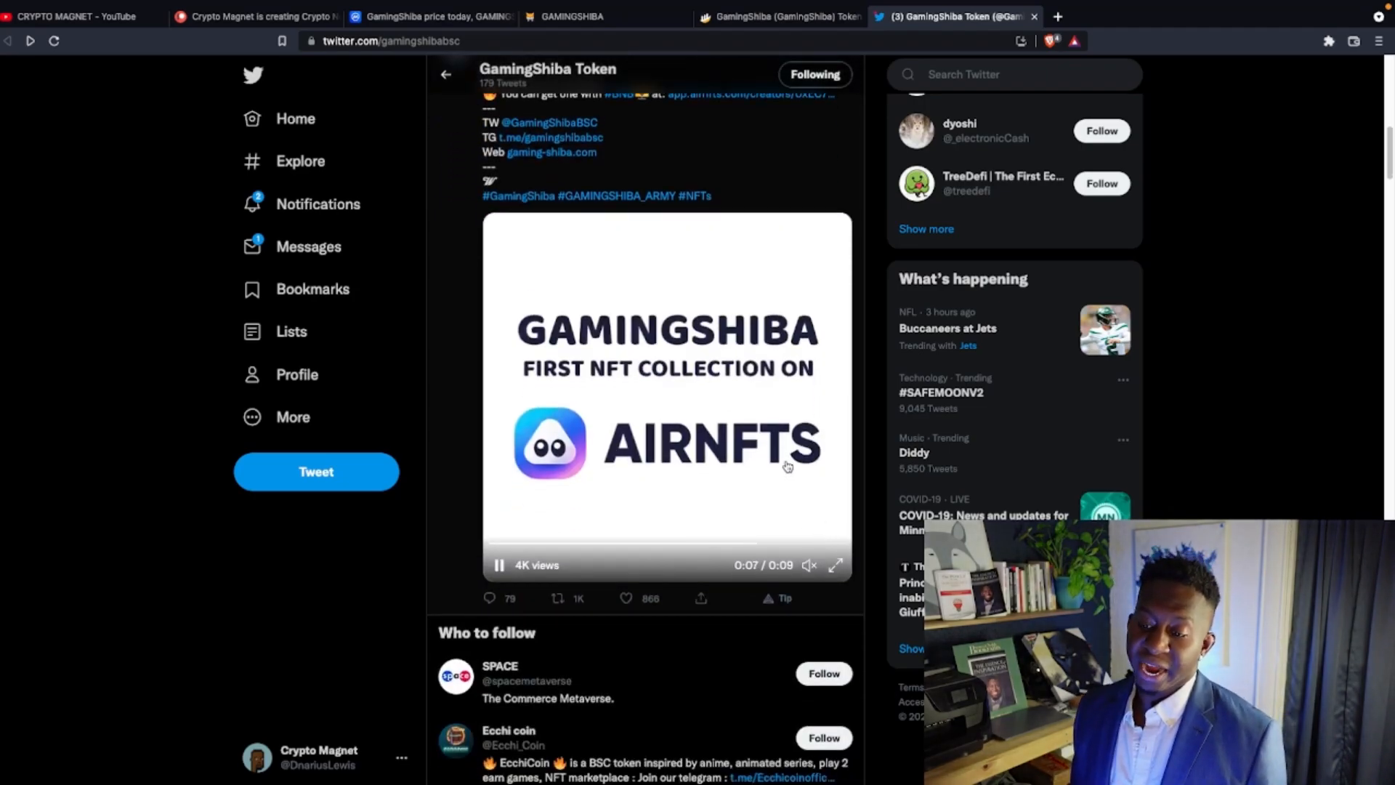
pyautogui.scroll(-3)
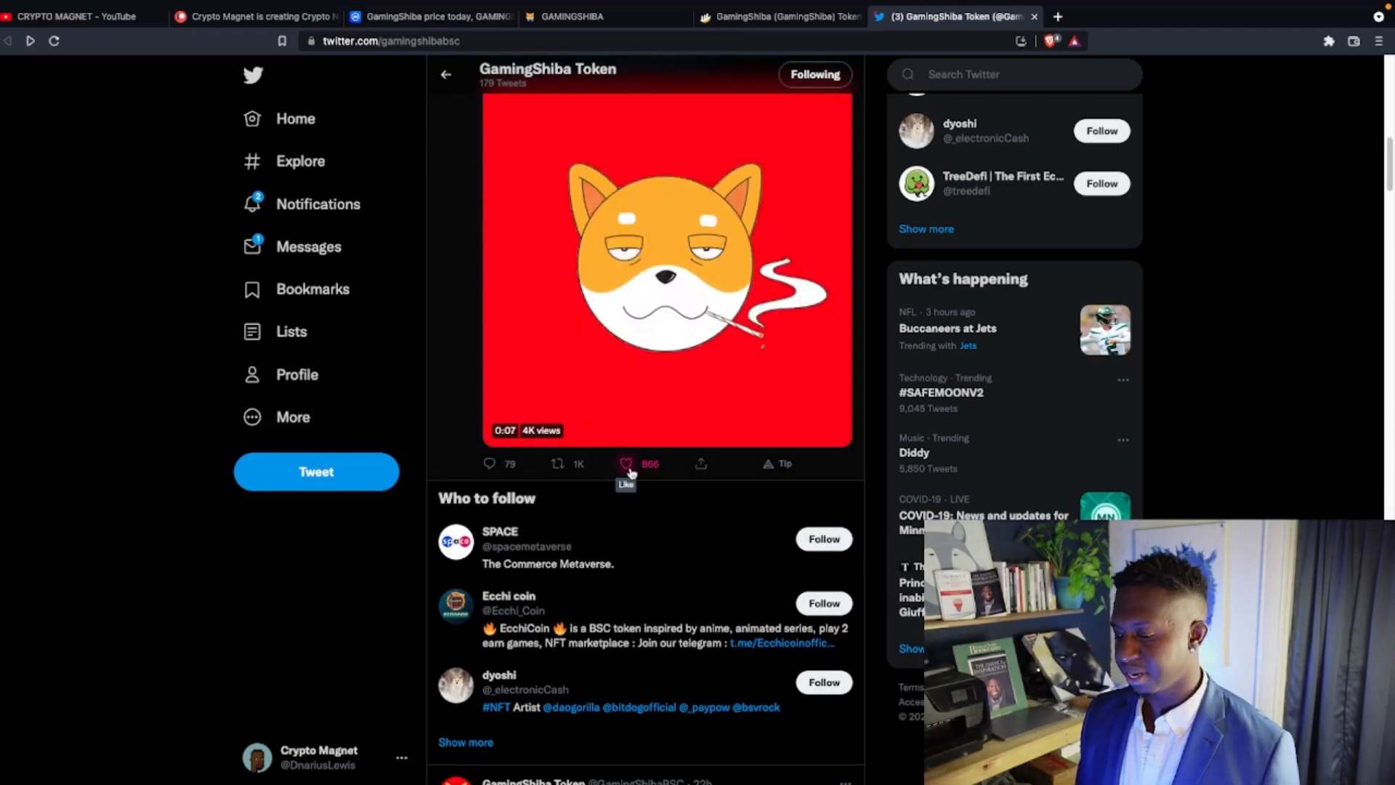
pyautogui.scroll(-3)
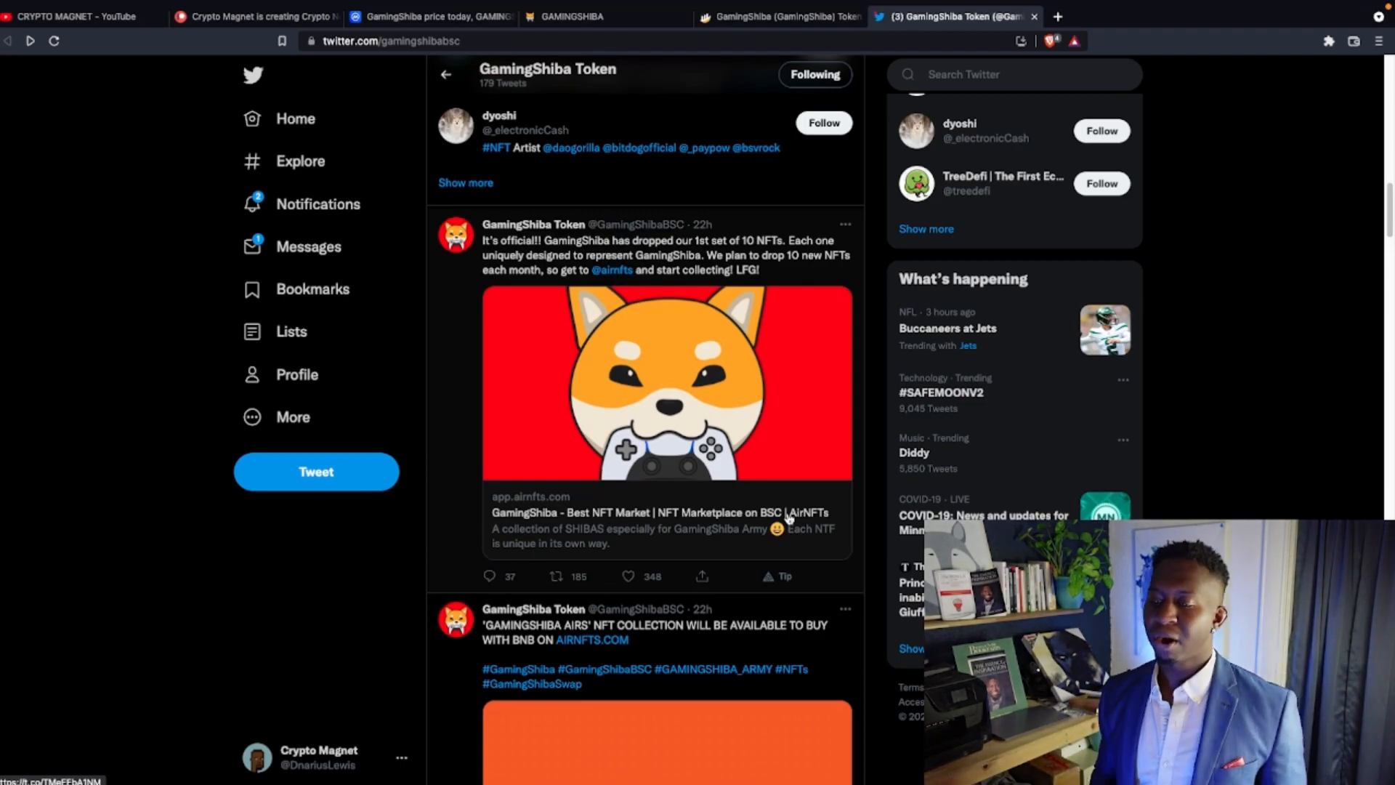
pyautogui.scroll(-3)
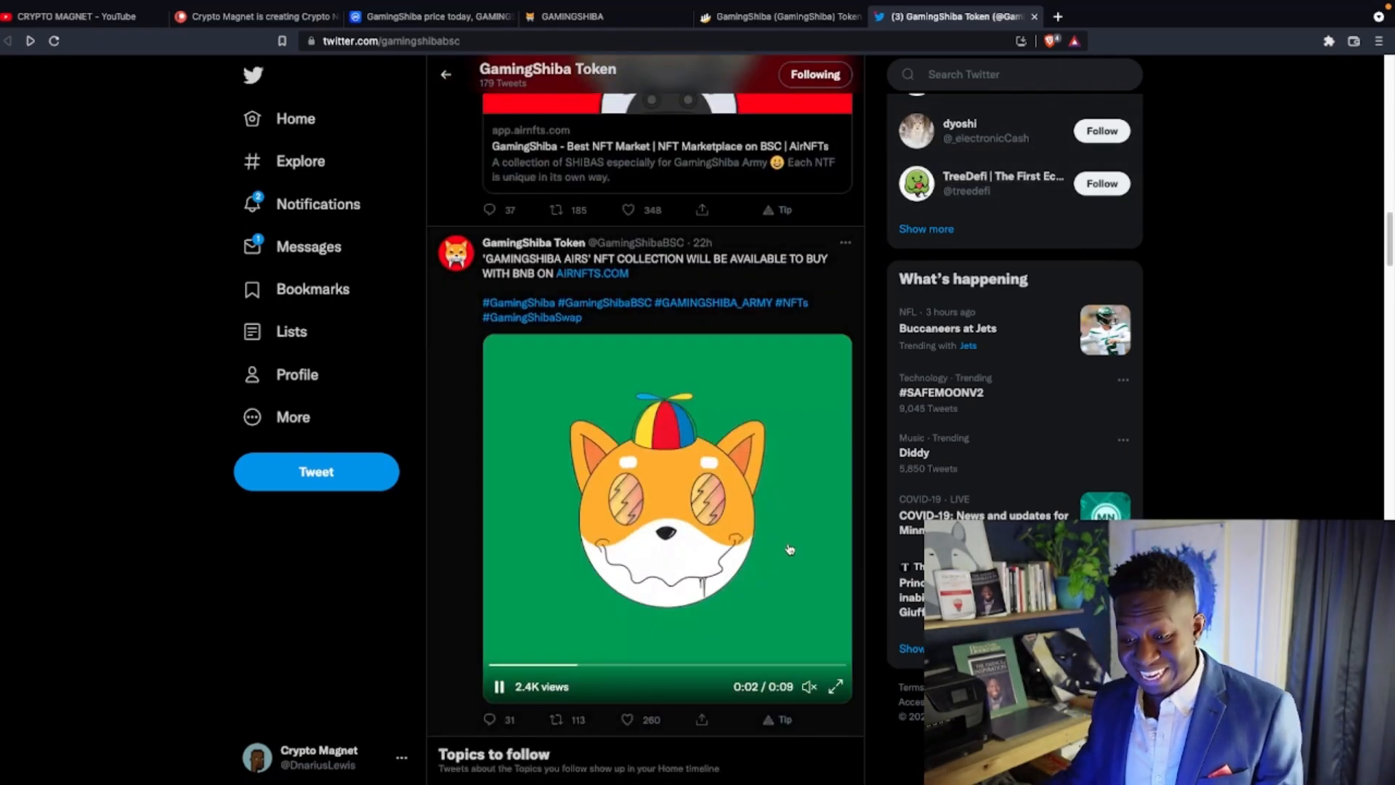
pyautogui.scroll(-3)
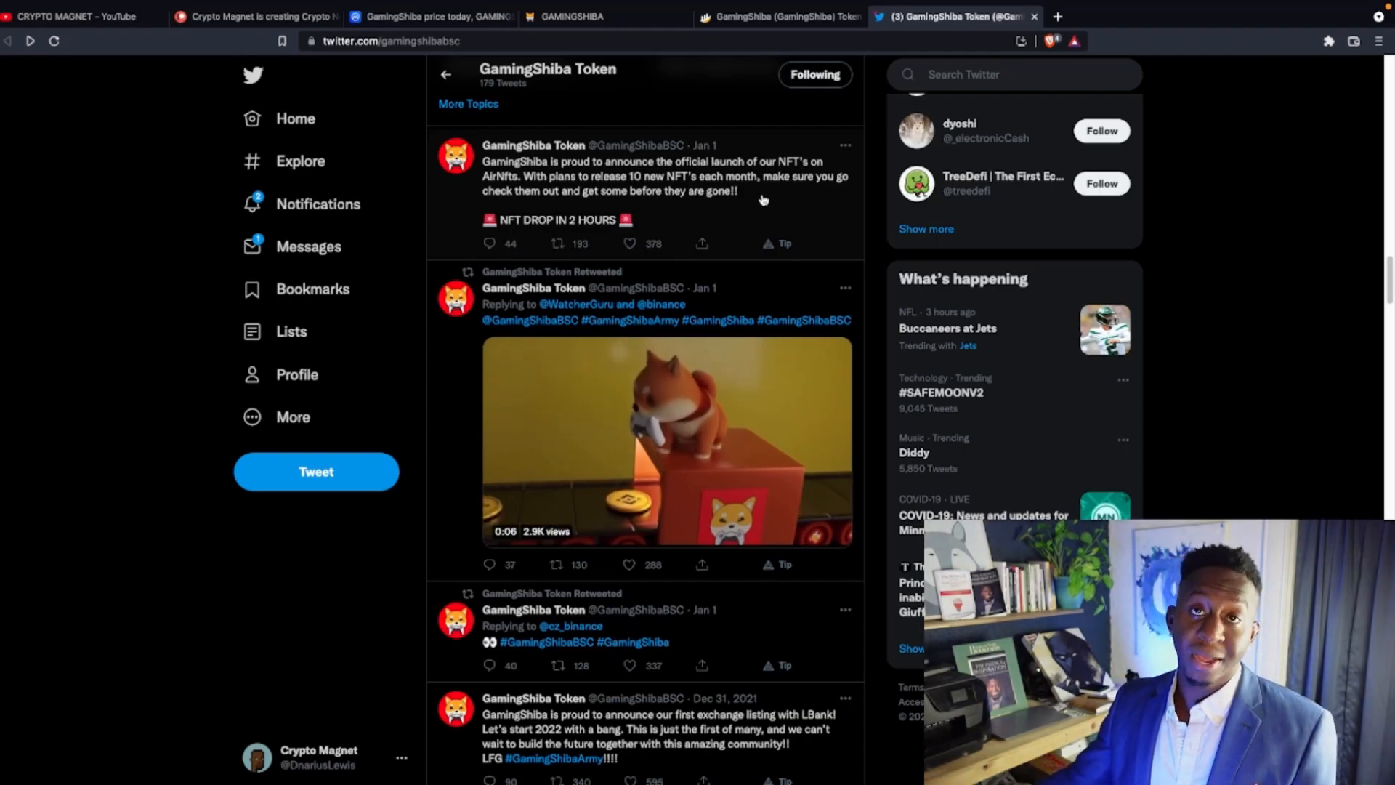
pyautogui.click(665, 441)
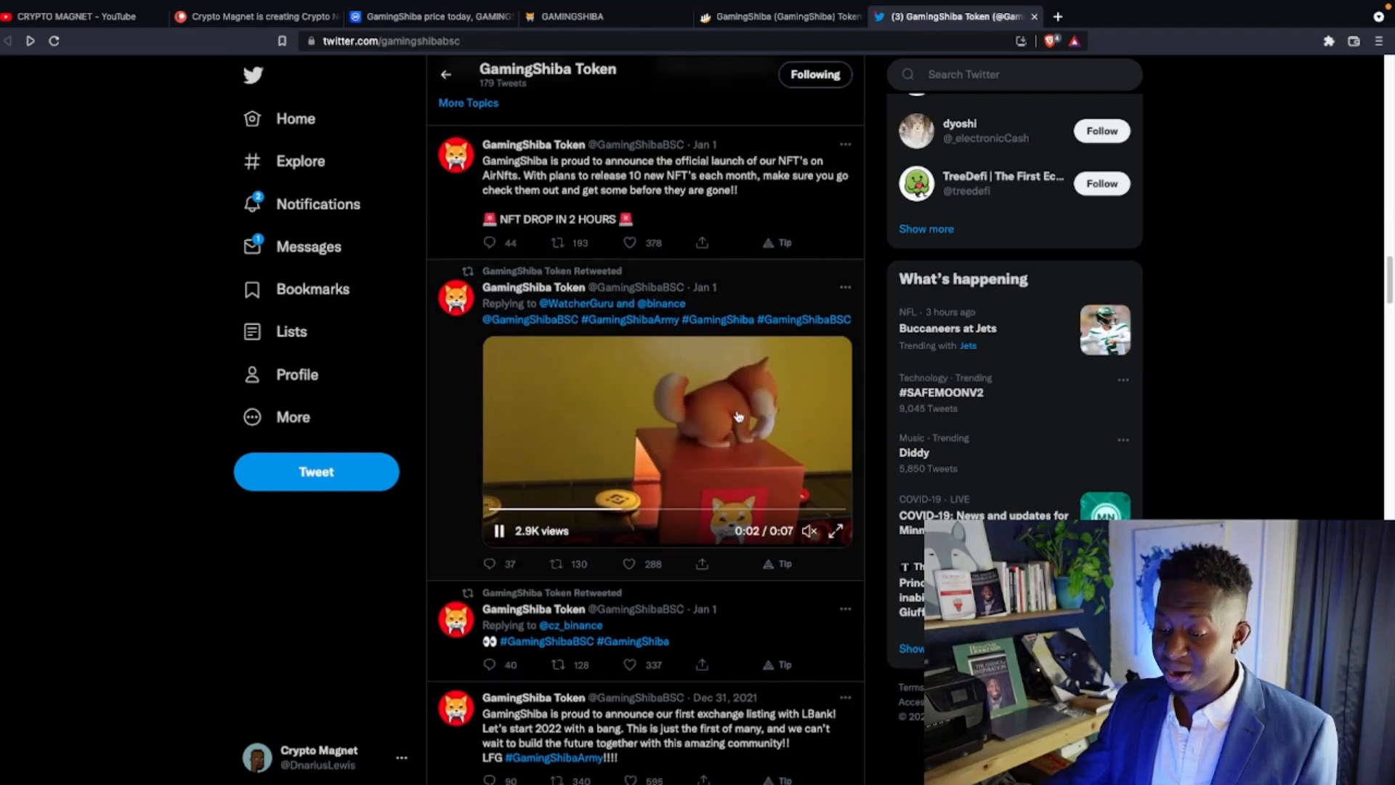
pyautogui.scroll(-3)
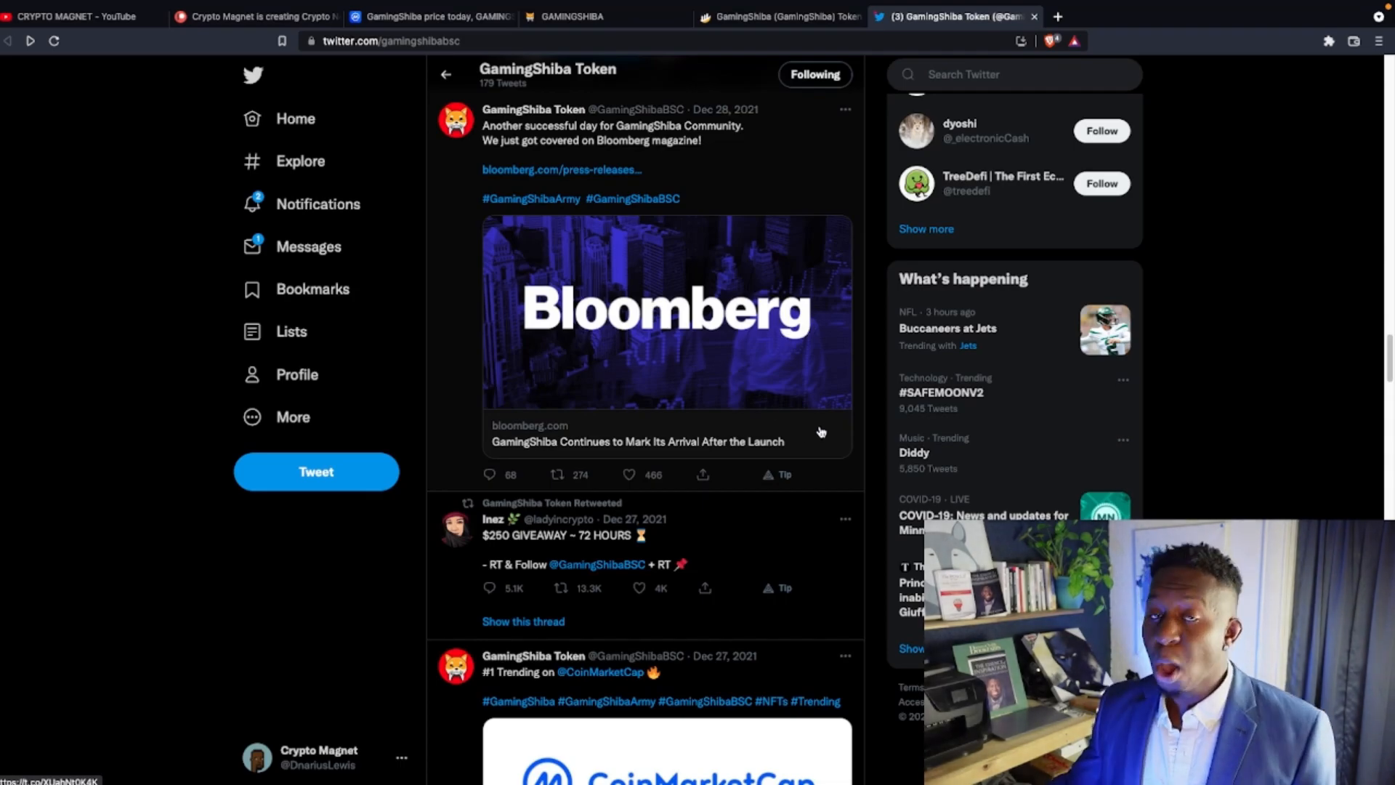
# Step: Read the Bloomberg press release on GamingShiba, then return to Twitter and scroll to the CoinMarketCap and Crypto.com trending posts
pyautogui.click(666, 311)
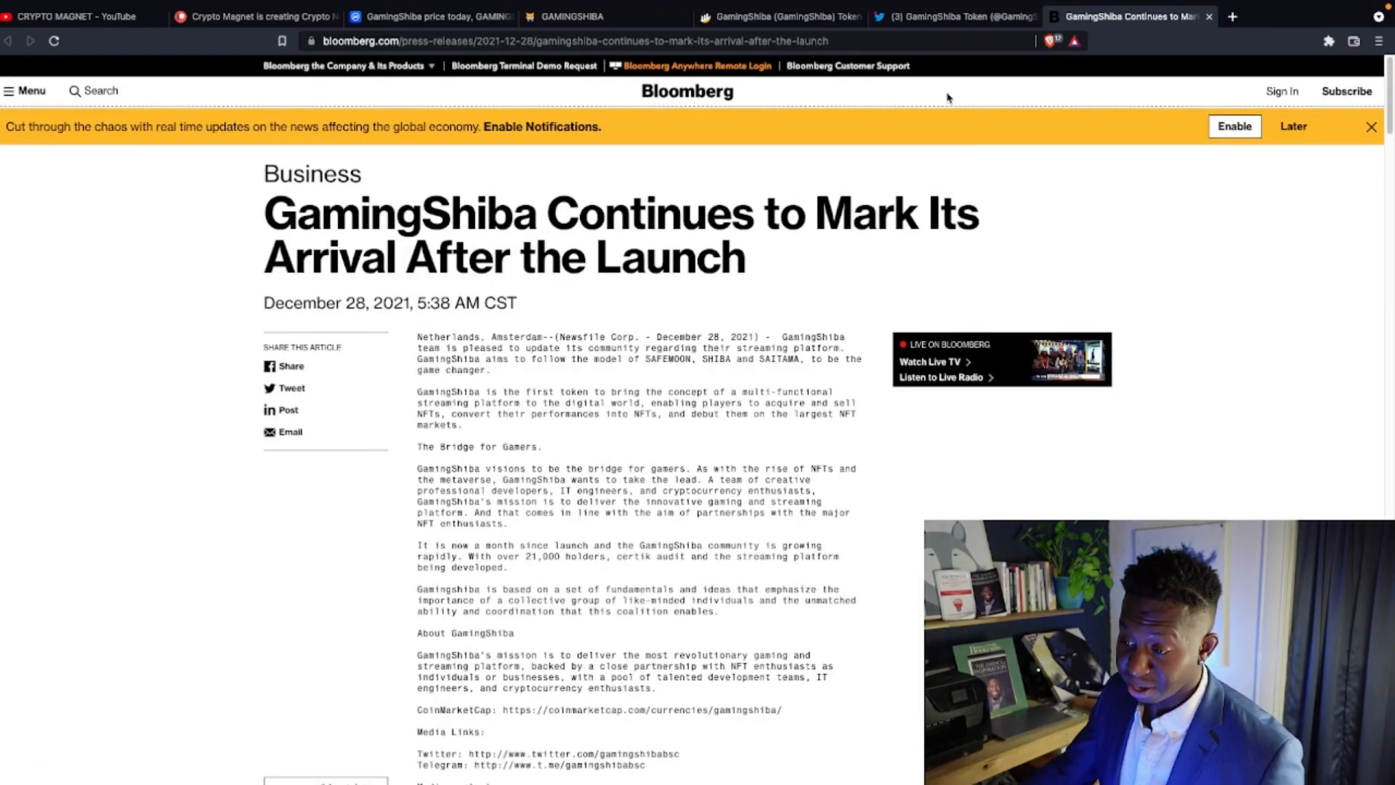
pyautogui.click(953, 16)
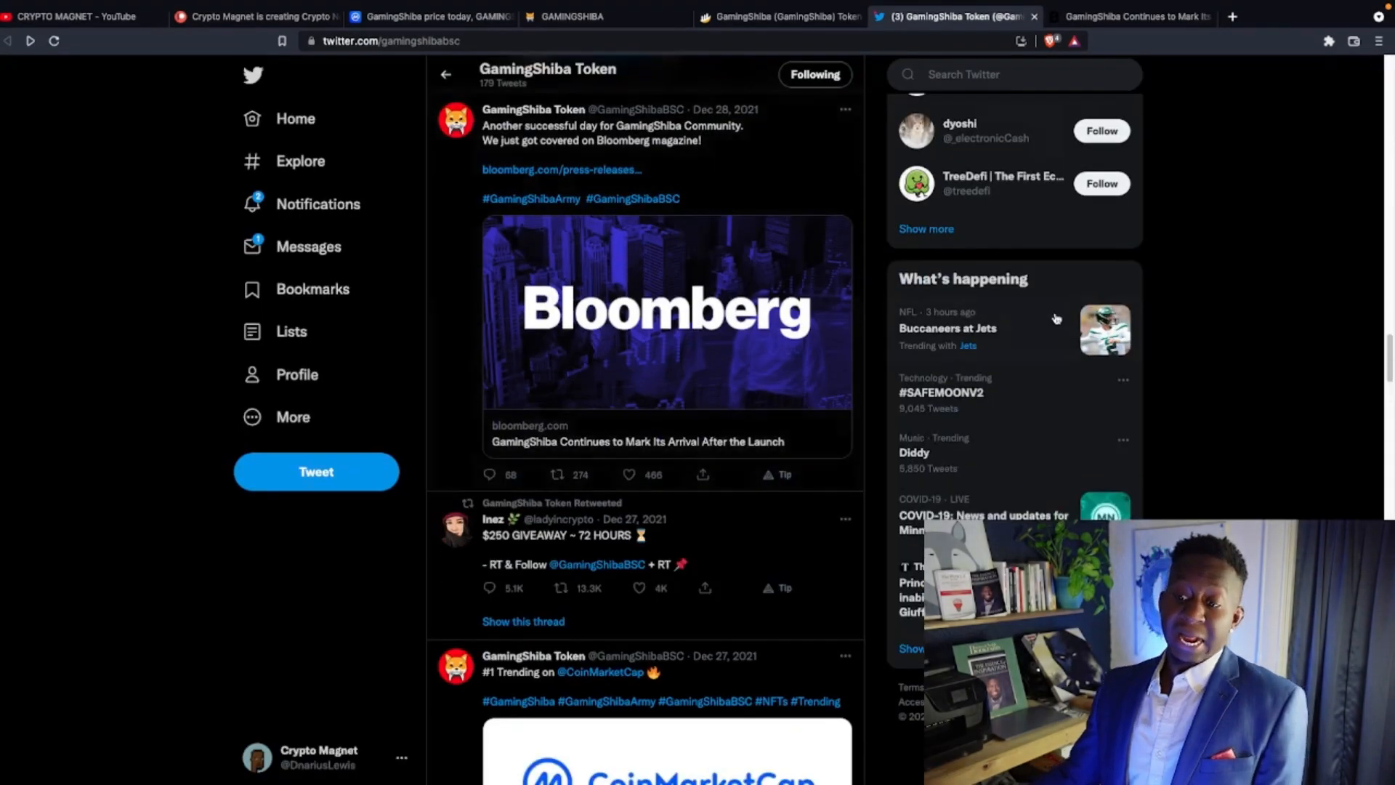
pyautogui.scroll(-3)
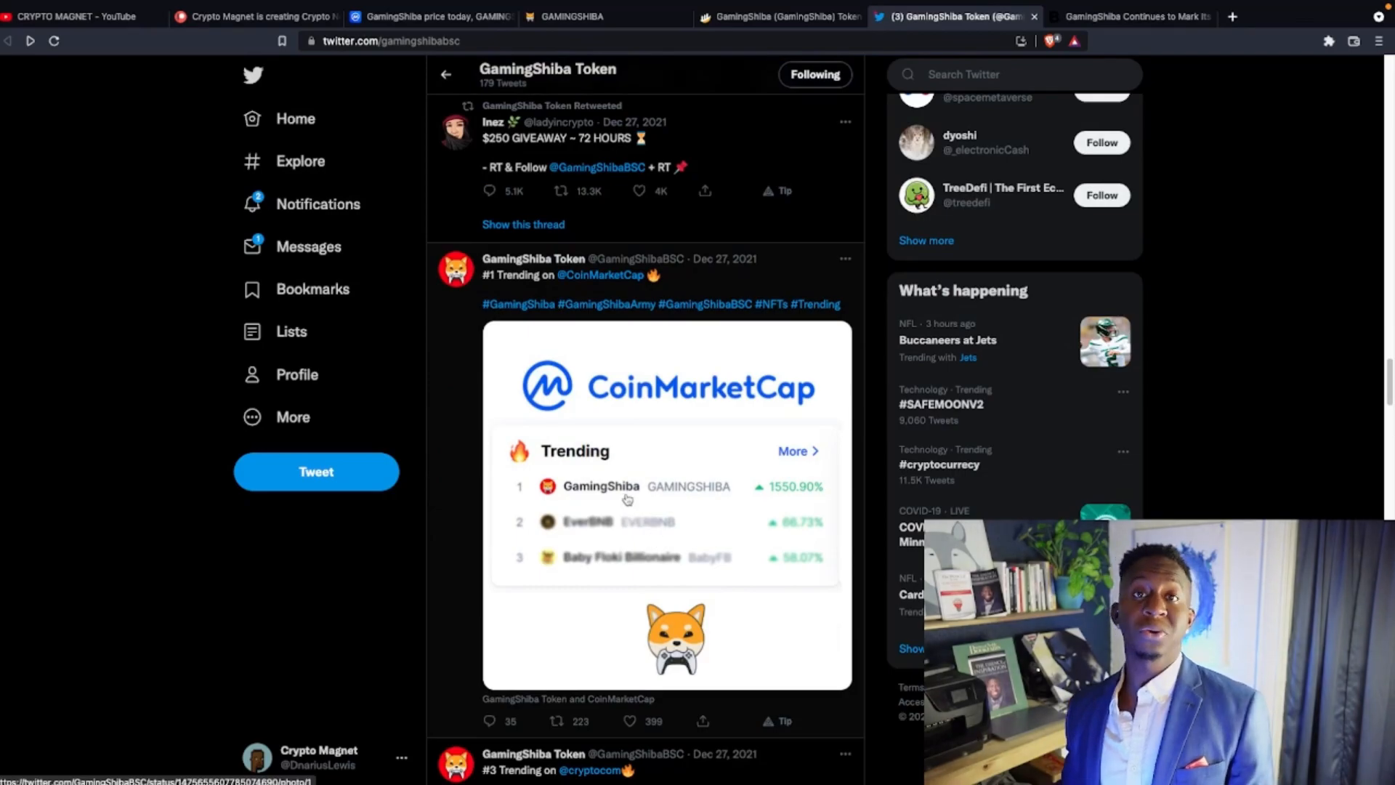
pyautogui.scroll(-3)
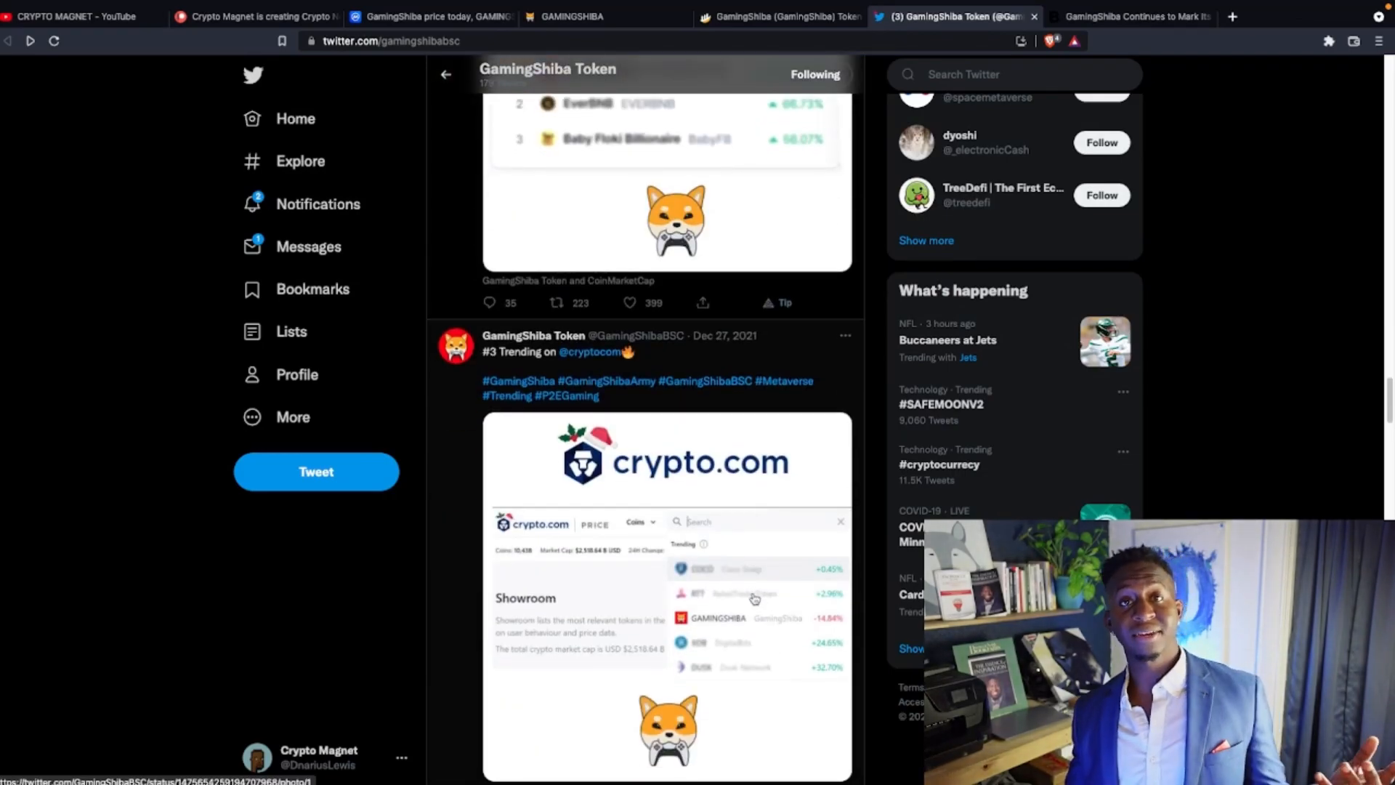